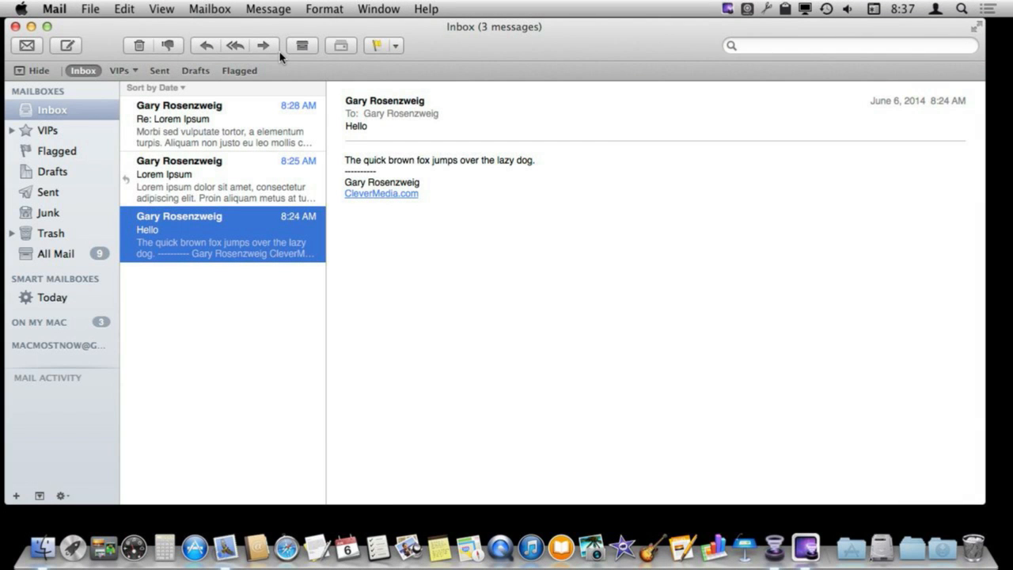
pyautogui.moveTo(212, 243)
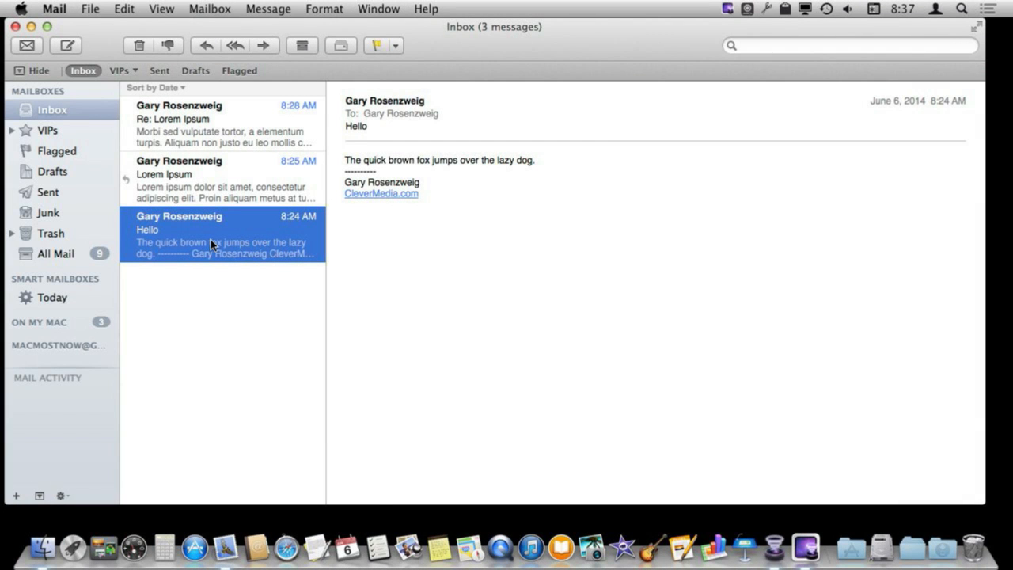
pyautogui.moveTo(182, 41)
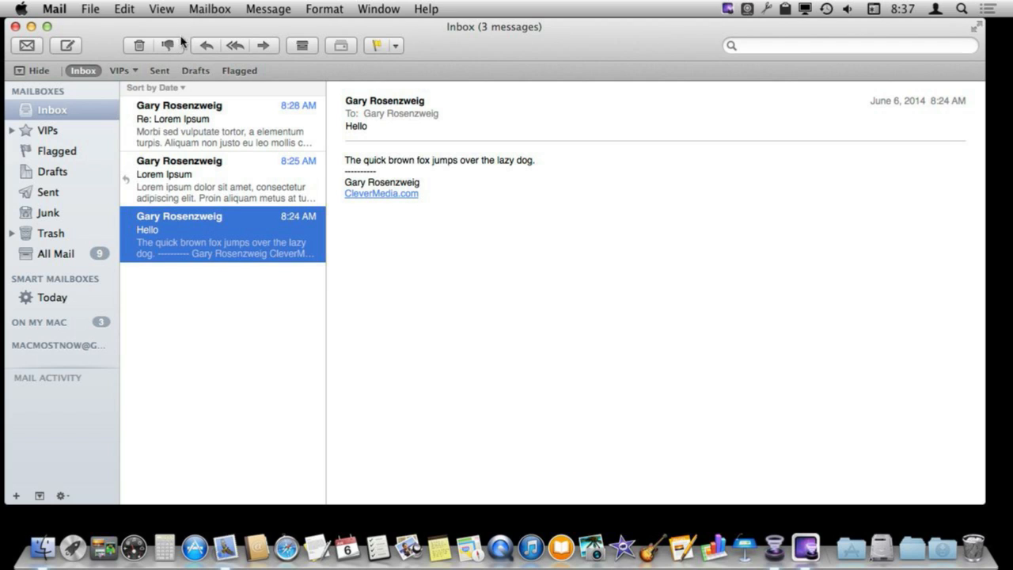
pyautogui.moveTo(208, 49)
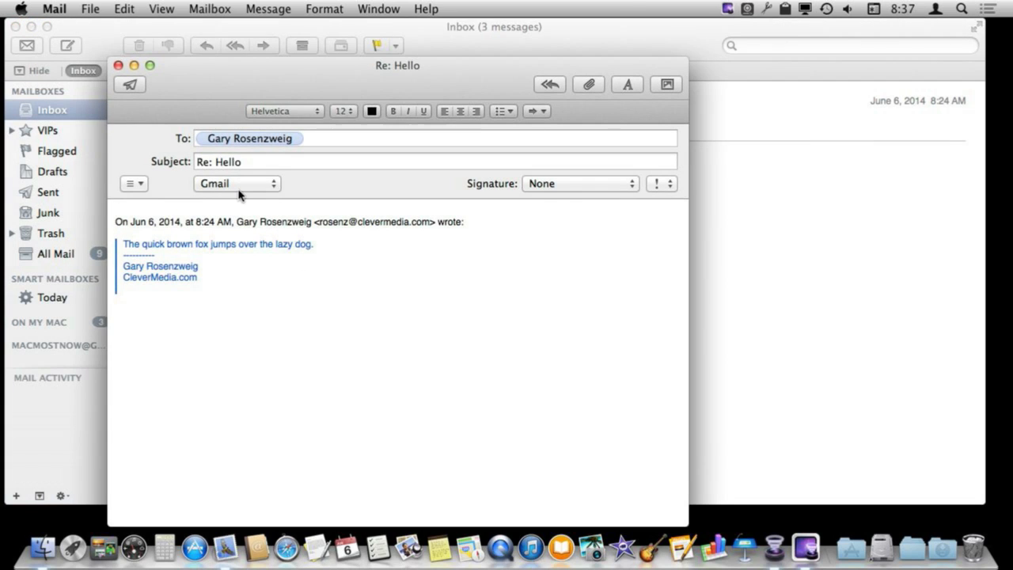
pyautogui.moveTo(123, 248)
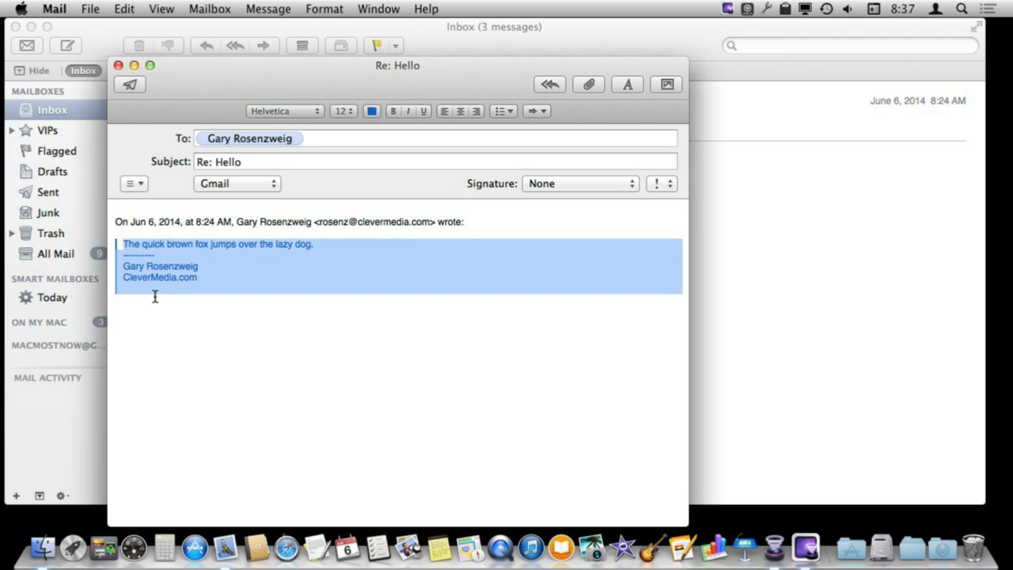
pyautogui.moveTo(128, 200)
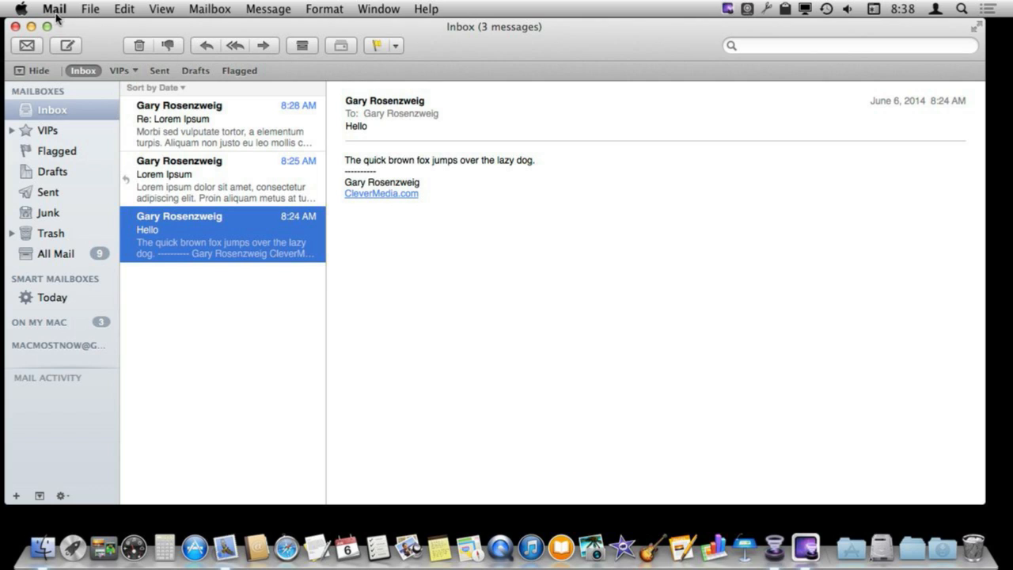
# - Open Mail Preferences, review the Composing tab's Responding options, then view the Signatures pane
pyautogui.click(54, 8)
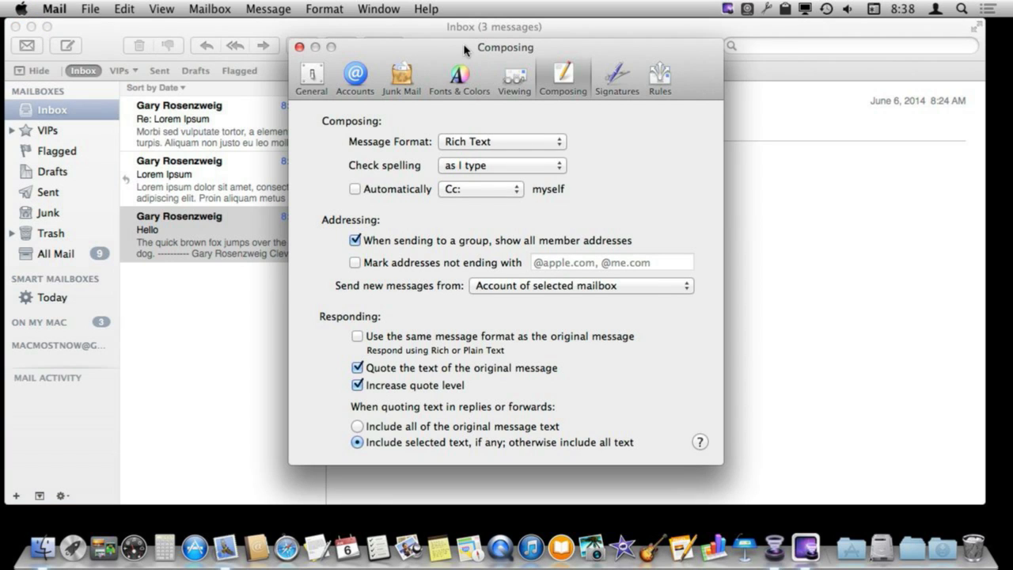
pyautogui.moveTo(561, 83)
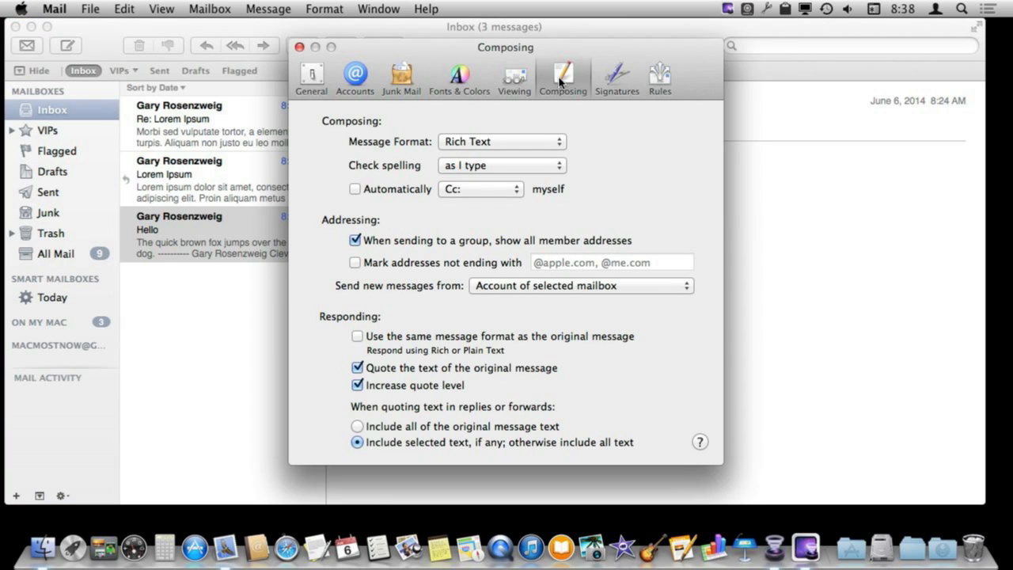
pyautogui.moveTo(422, 361)
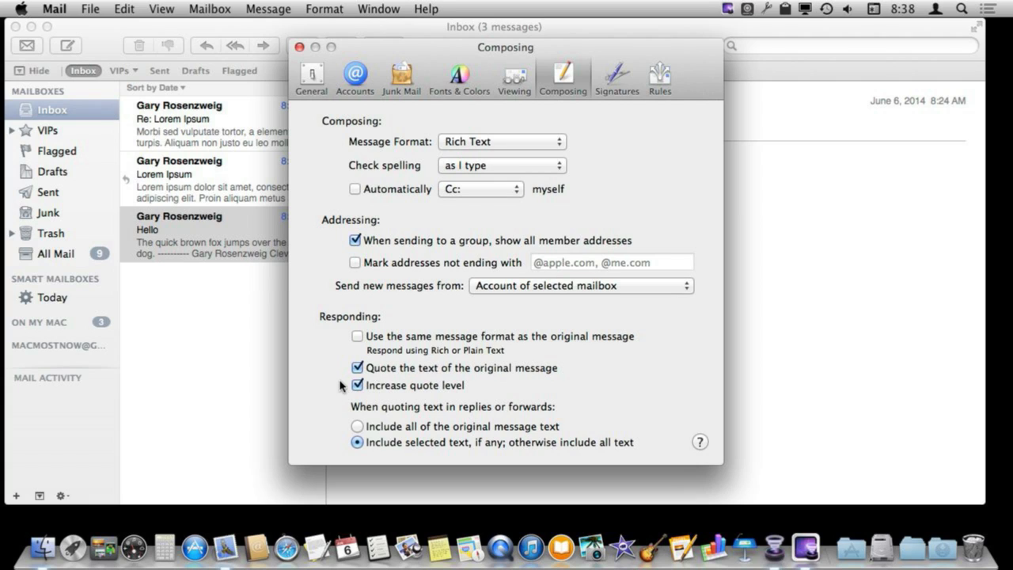
pyautogui.moveTo(430, 387)
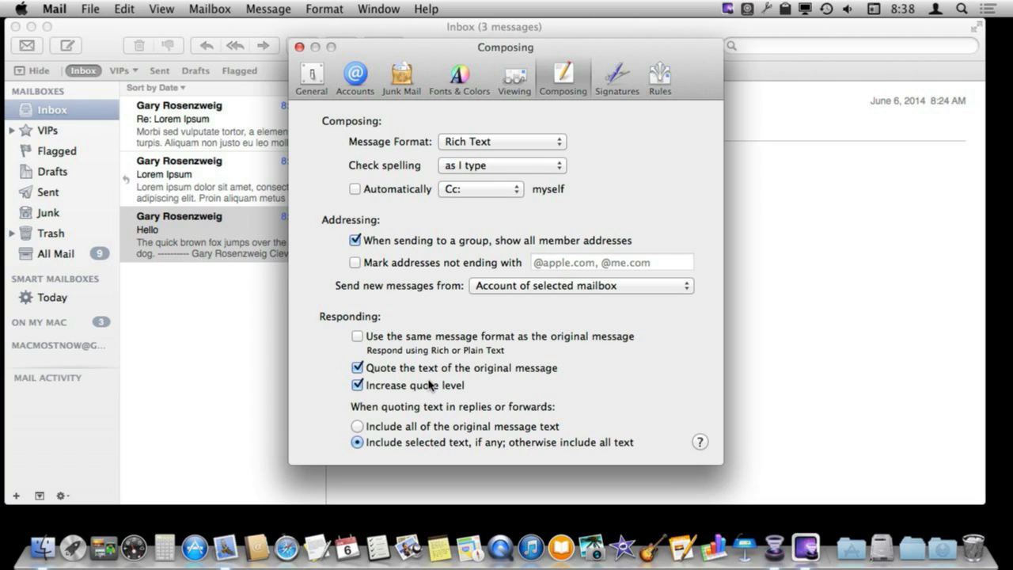
pyautogui.moveTo(386, 391)
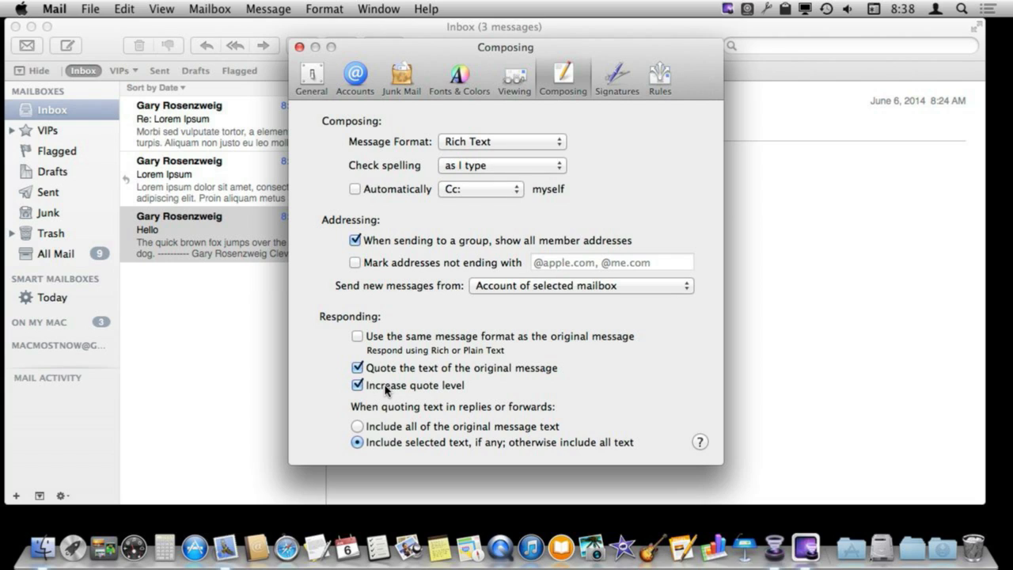
pyautogui.moveTo(374, 440)
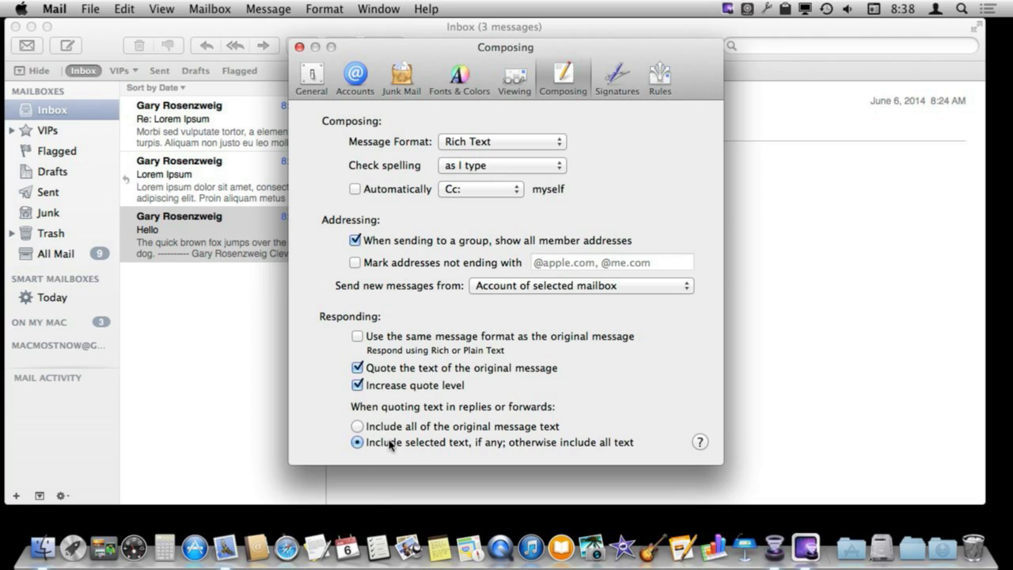
pyautogui.moveTo(368, 447)
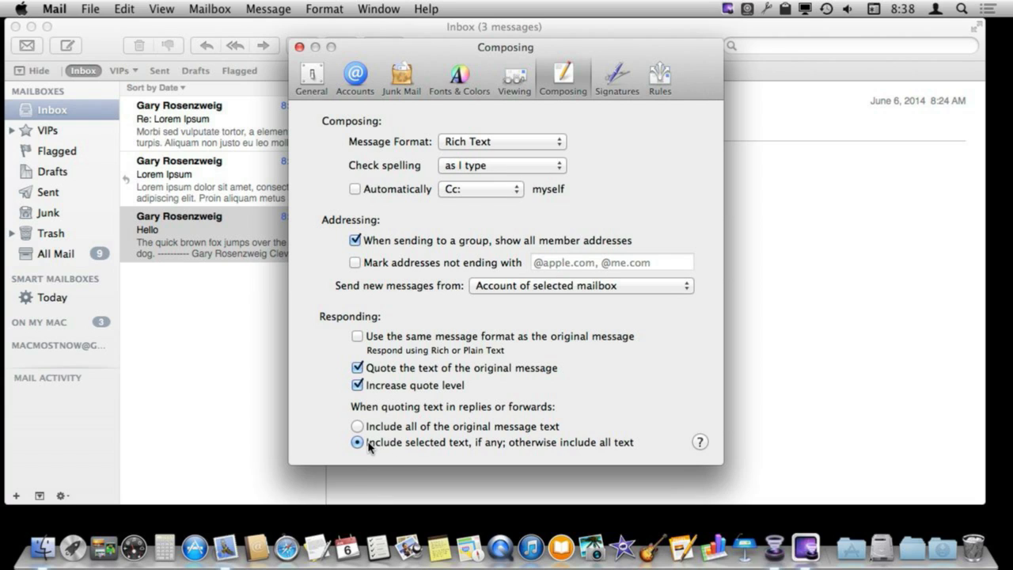
pyautogui.moveTo(407, 447)
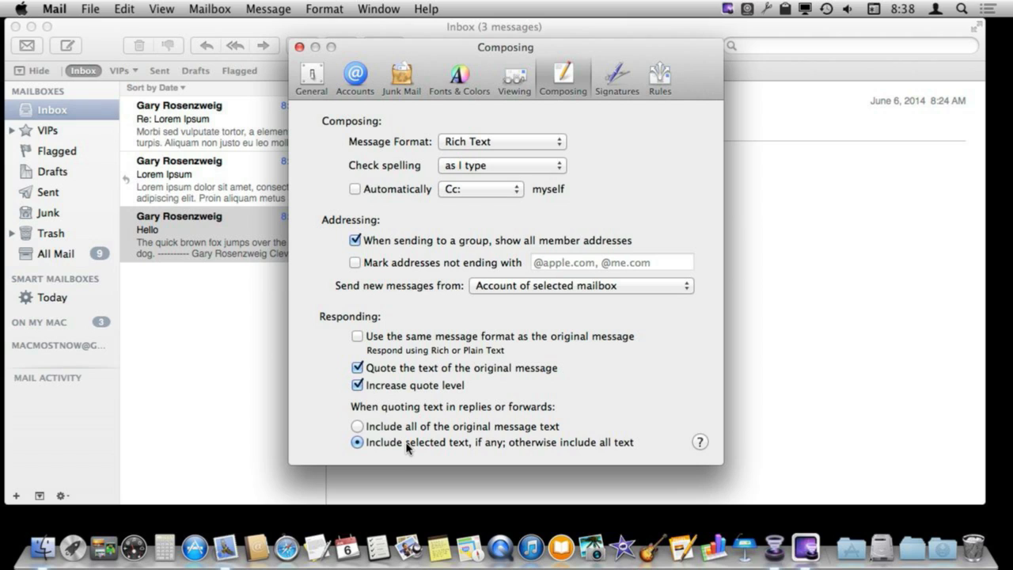
pyautogui.moveTo(617, 77)
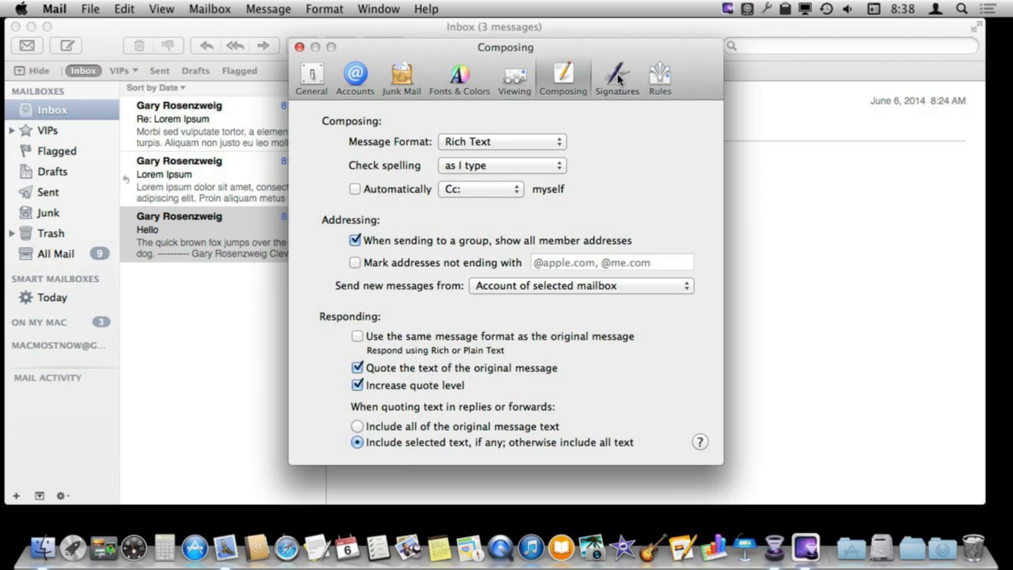
pyautogui.click(617, 75)
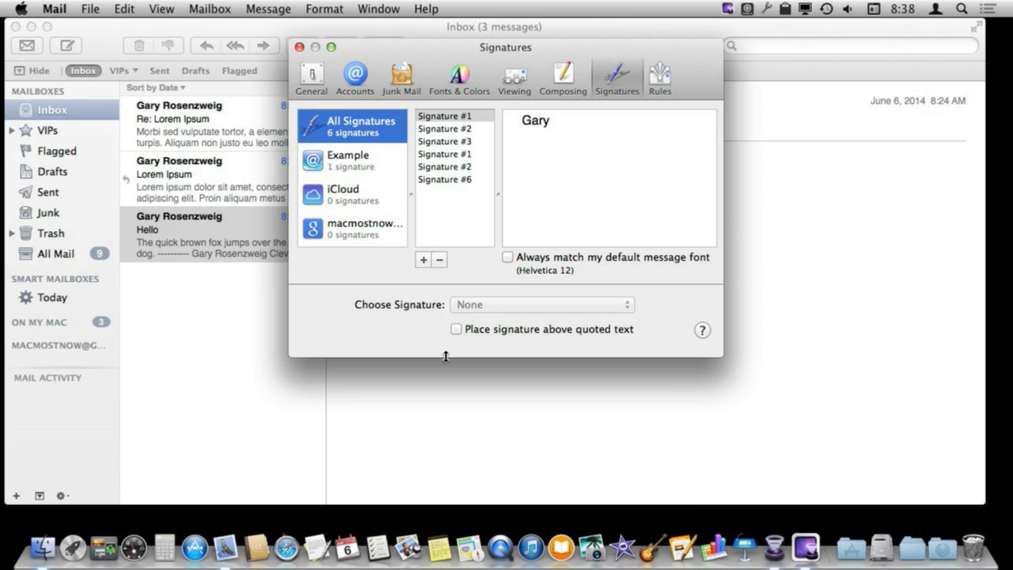
pyautogui.moveTo(496, 338)
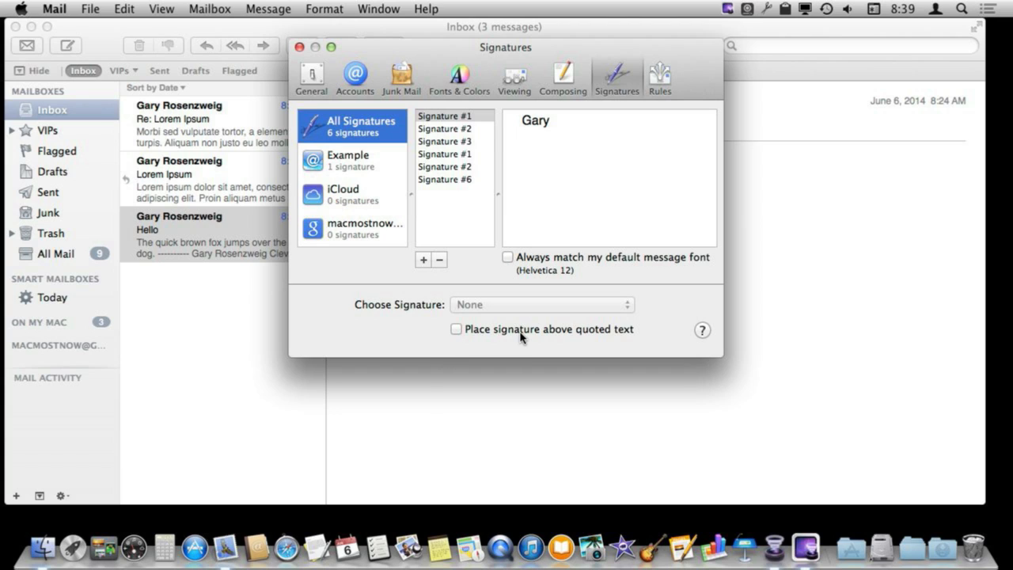
pyautogui.moveTo(432, 326)
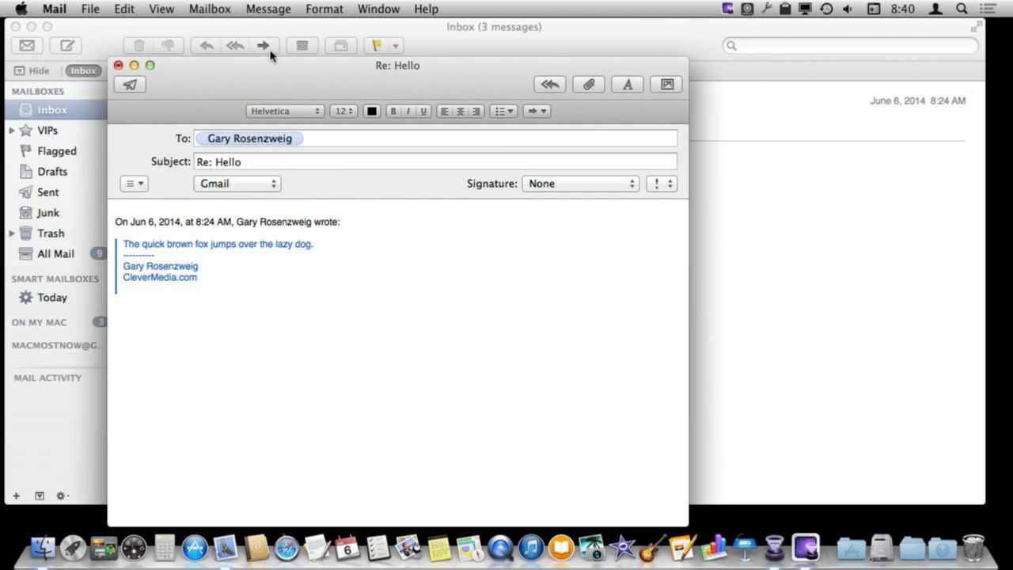
pyautogui.moveTo(264, 45)
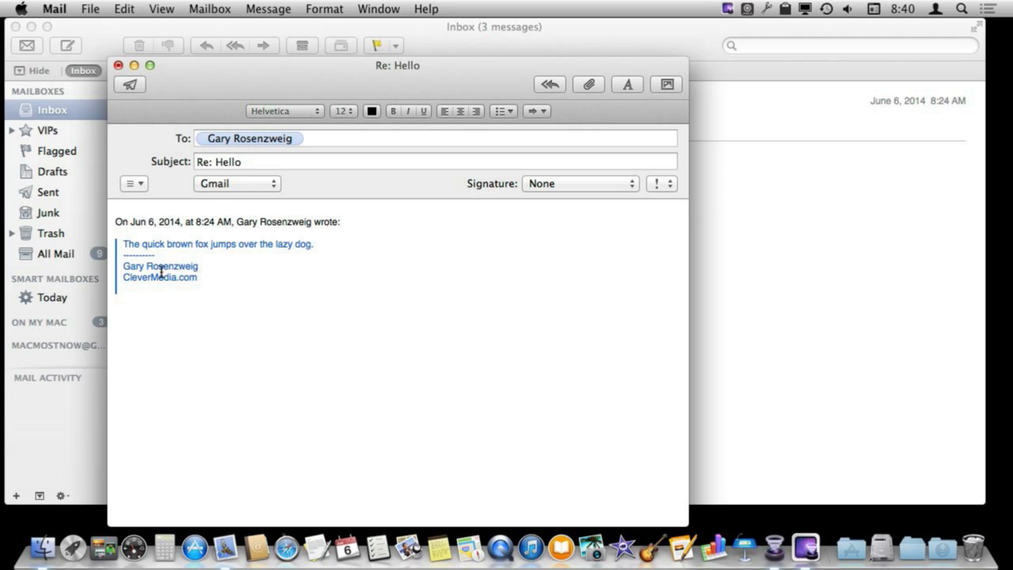
pyautogui.moveTo(121, 309)
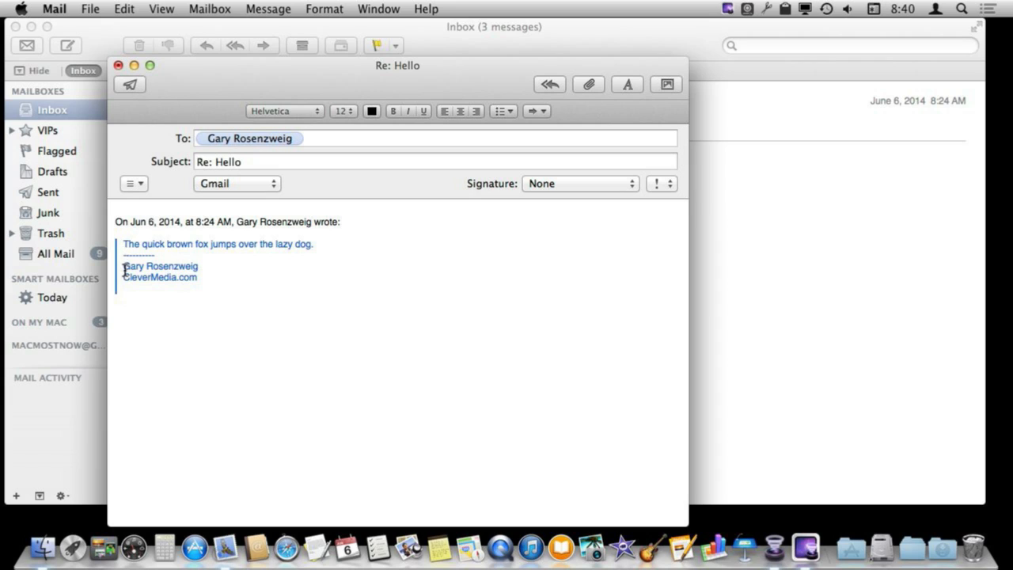
pyautogui.moveTo(343, 221)
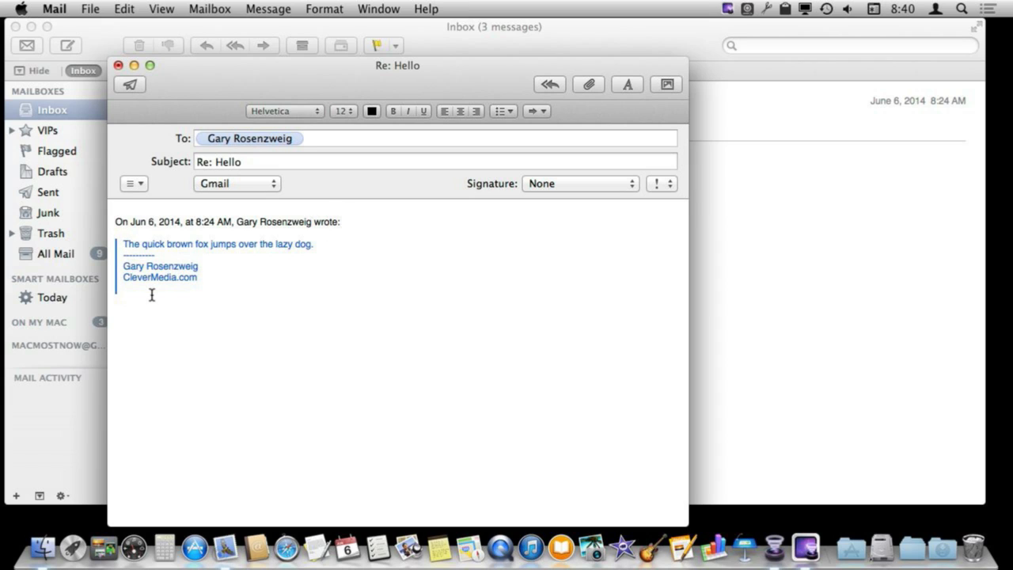
pyautogui.moveTo(289, 236)
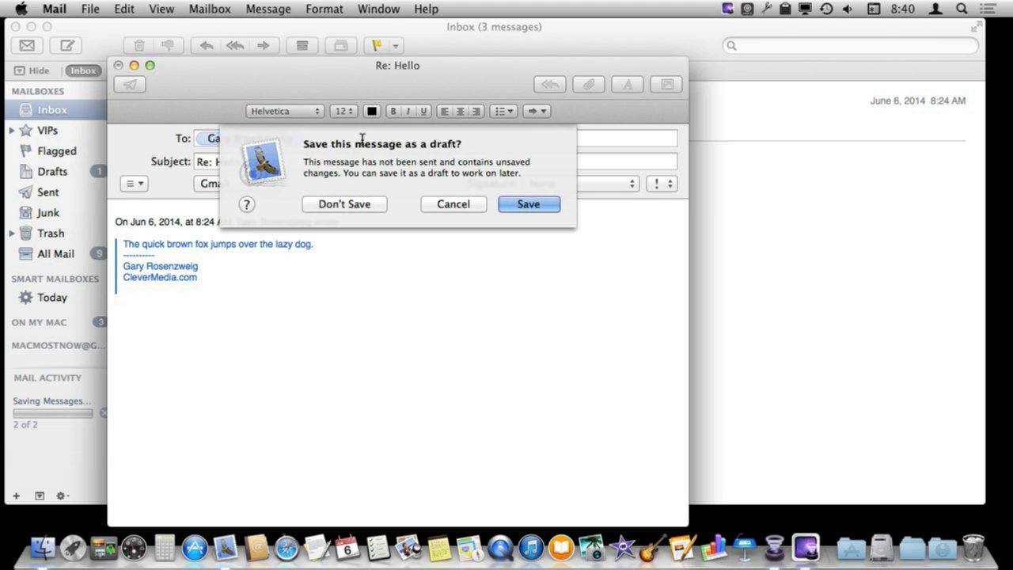
# - Discard the Hello reply, then close and discard a second reply quoting one sentence
pyautogui.click(343, 204)
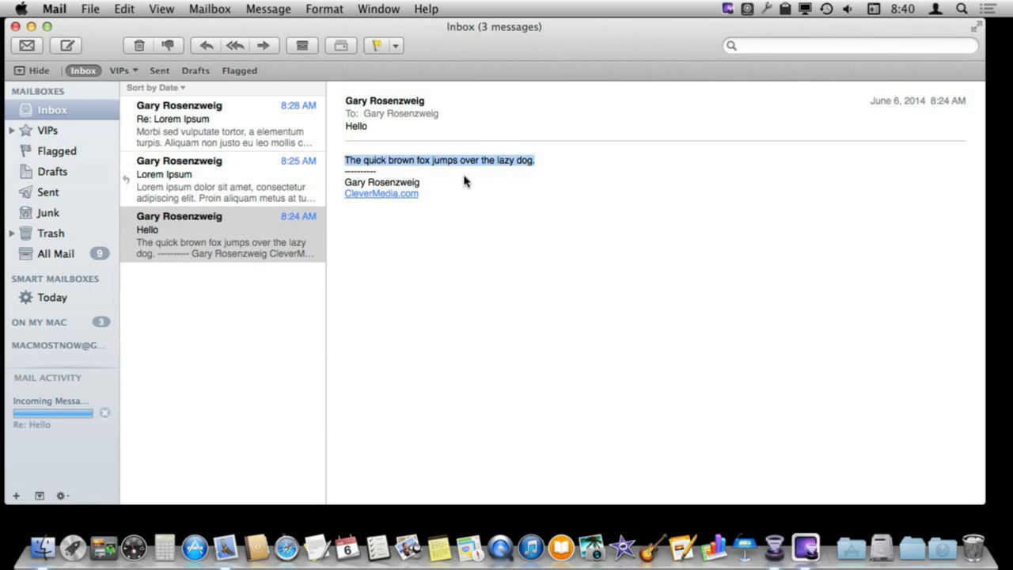
pyautogui.moveTo(366, 197)
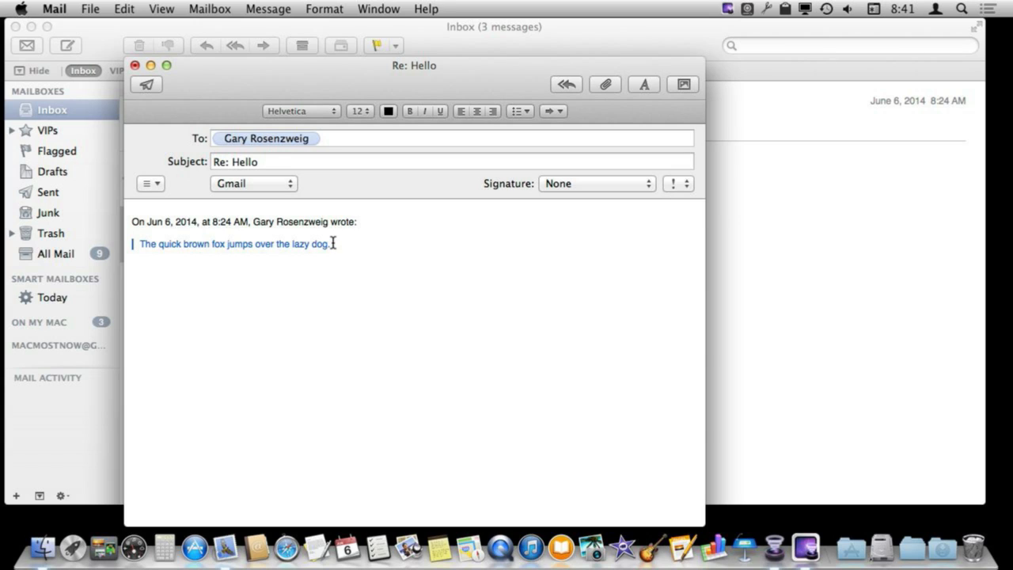
pyautogui.click(134, 66)
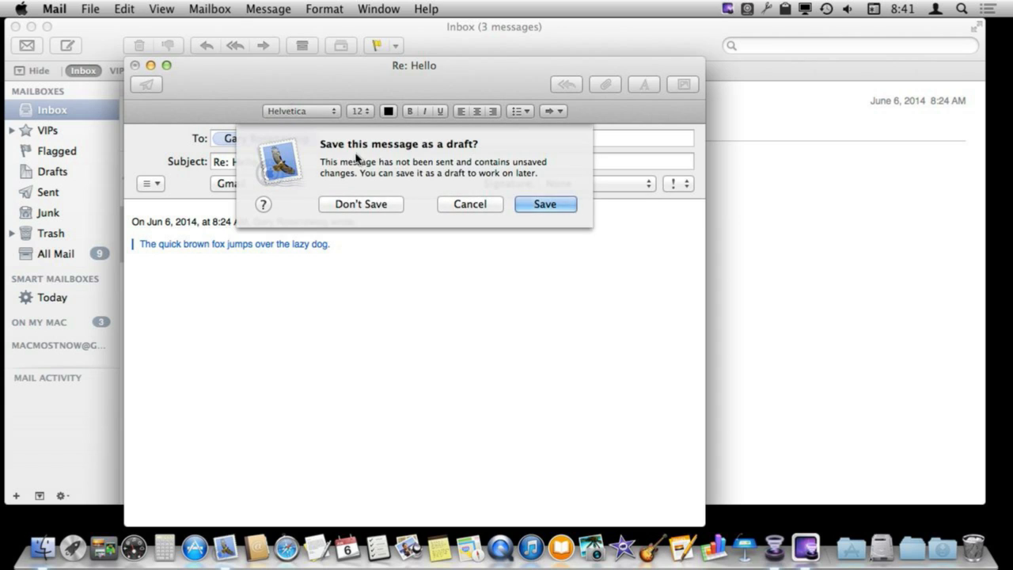
pyautogui.click(360, 203)
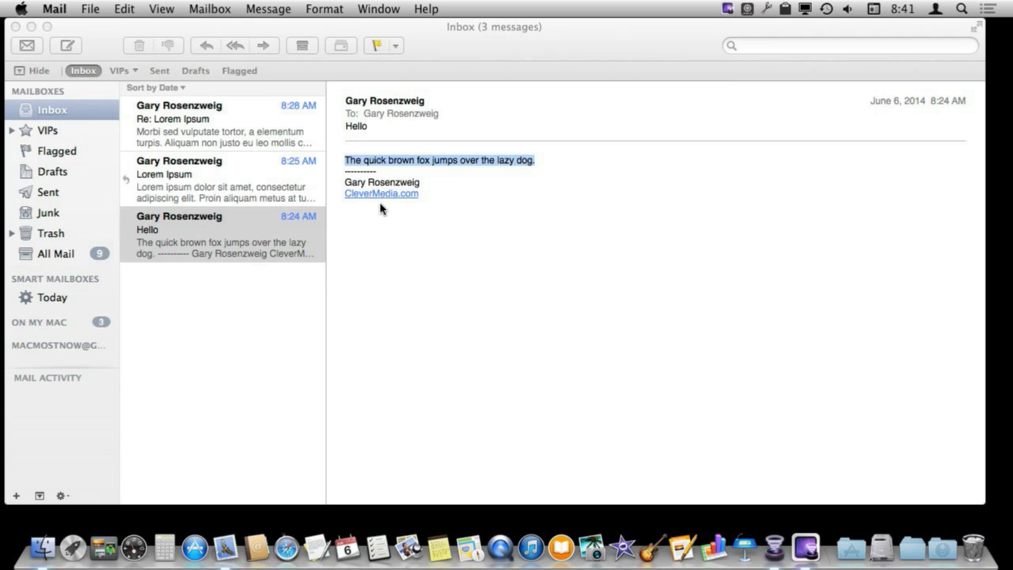
# - Select the Lorem Ipsum message in the inbox
pyautogui.click(222, 178)
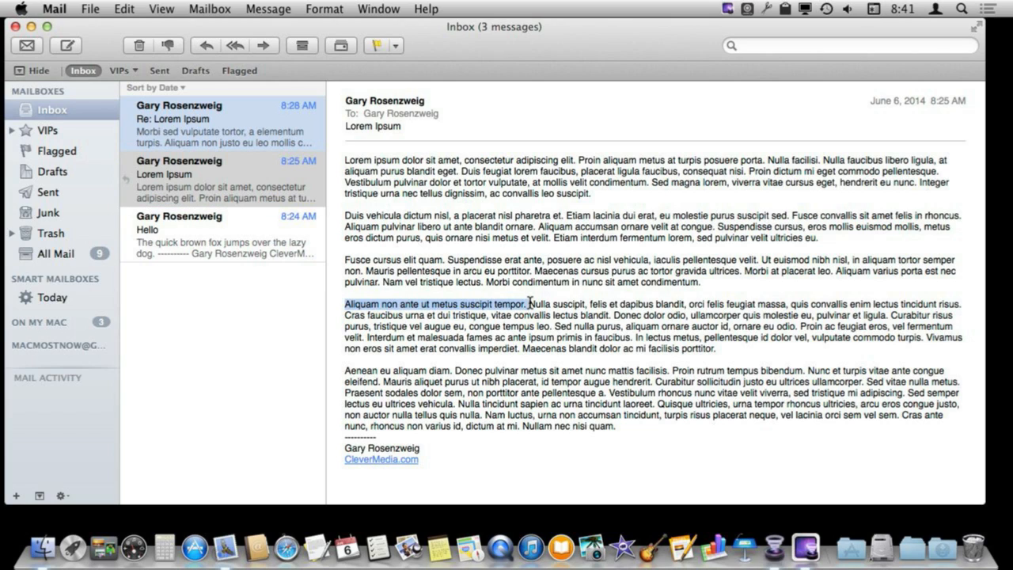
pyautogui.moveTo(431, 305)
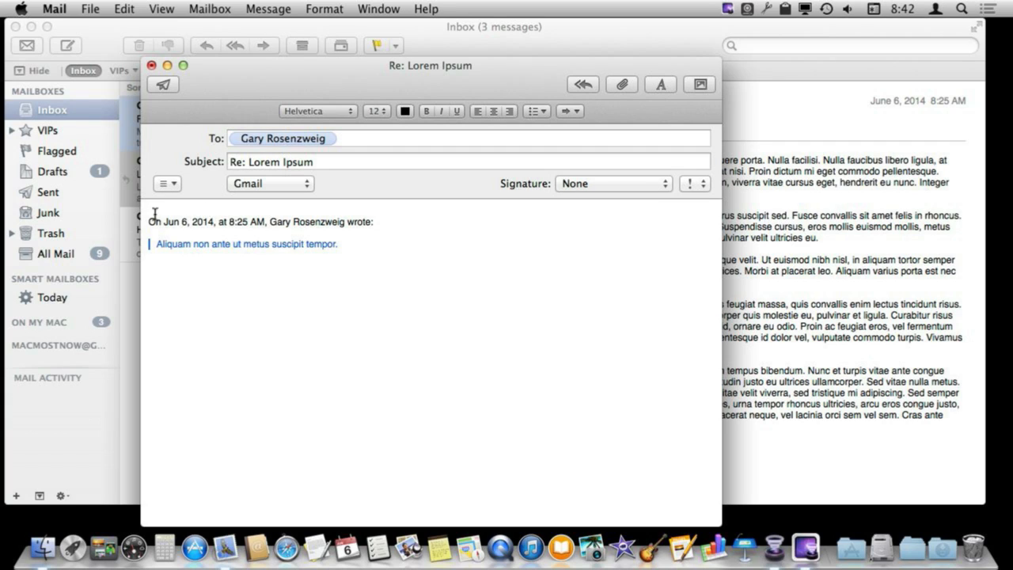
pyautogui.moveTo(200, 213)
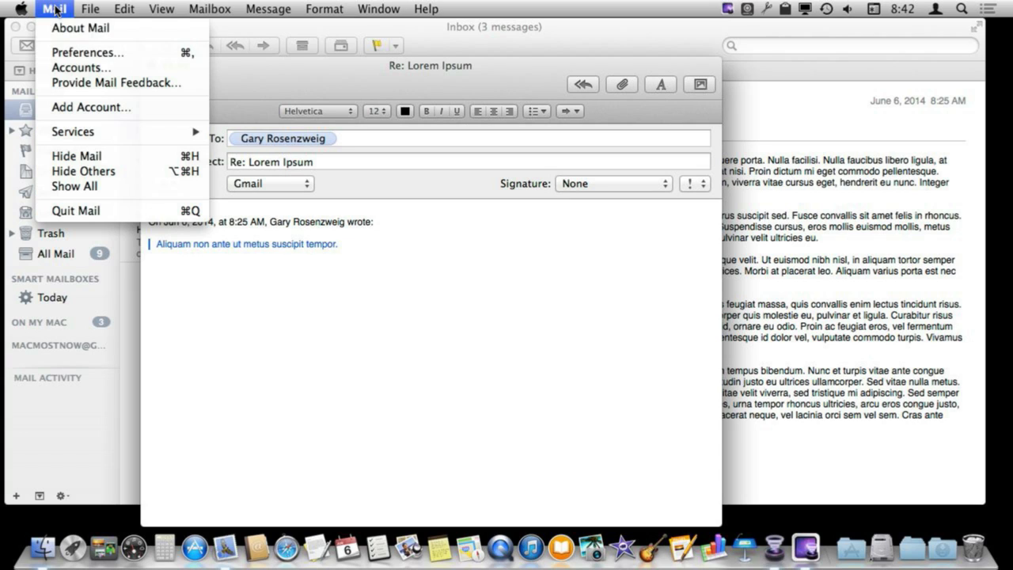
pyautogui.click(87, 52)
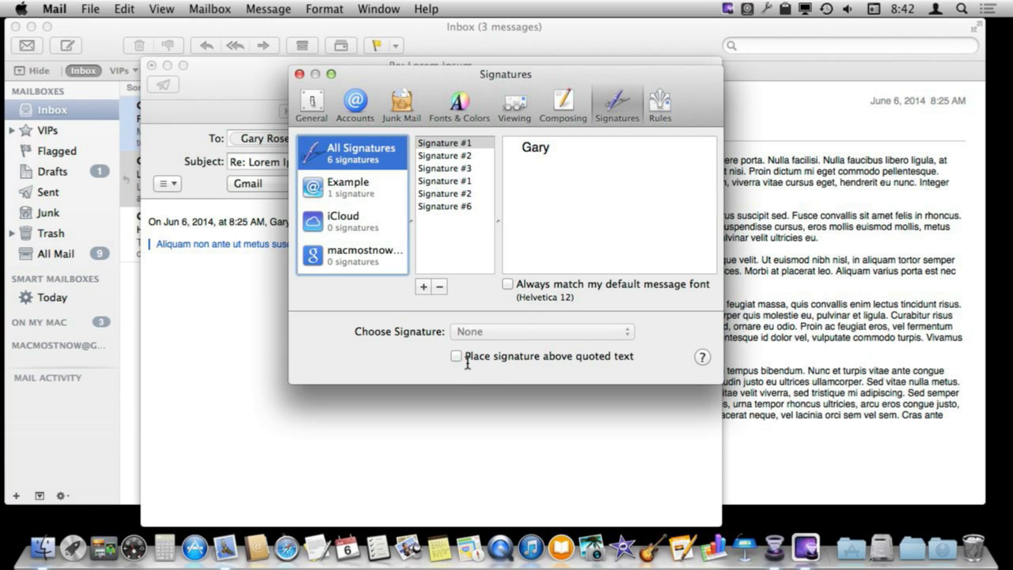
pyautogui.moveTo(458, 358)
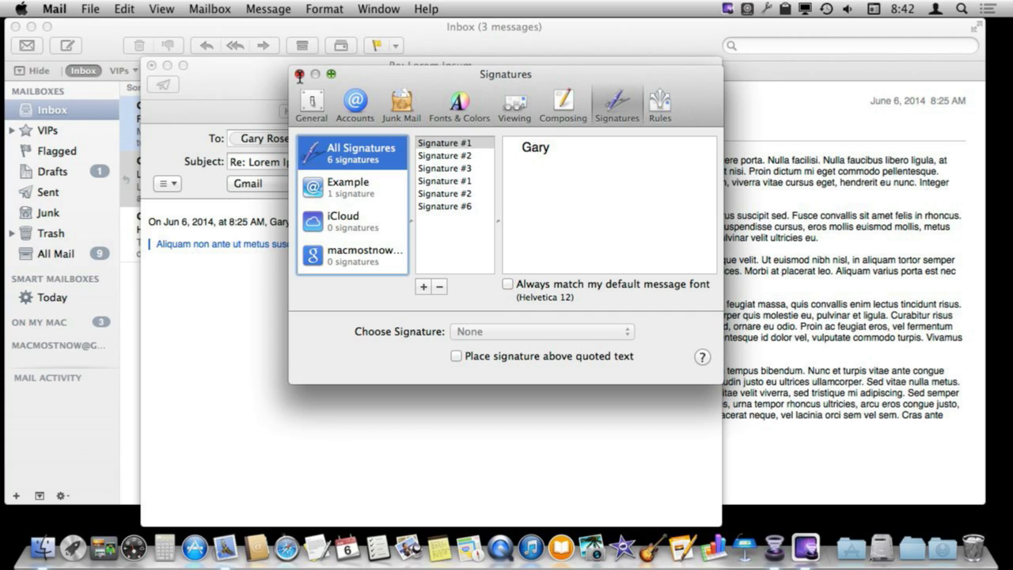
pyautogui.click(299, 74)
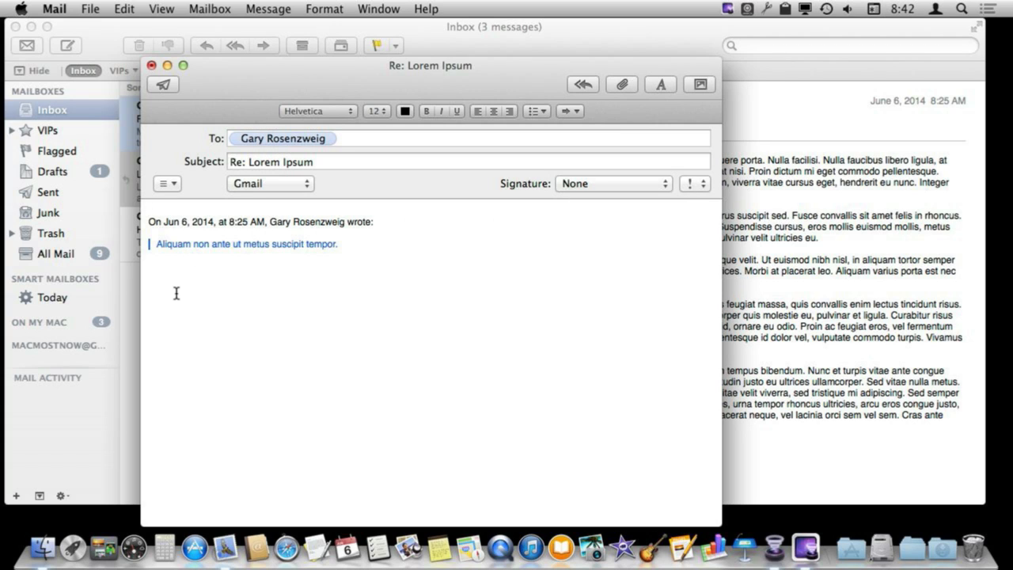
pyautogui.moveTo(156, 212)
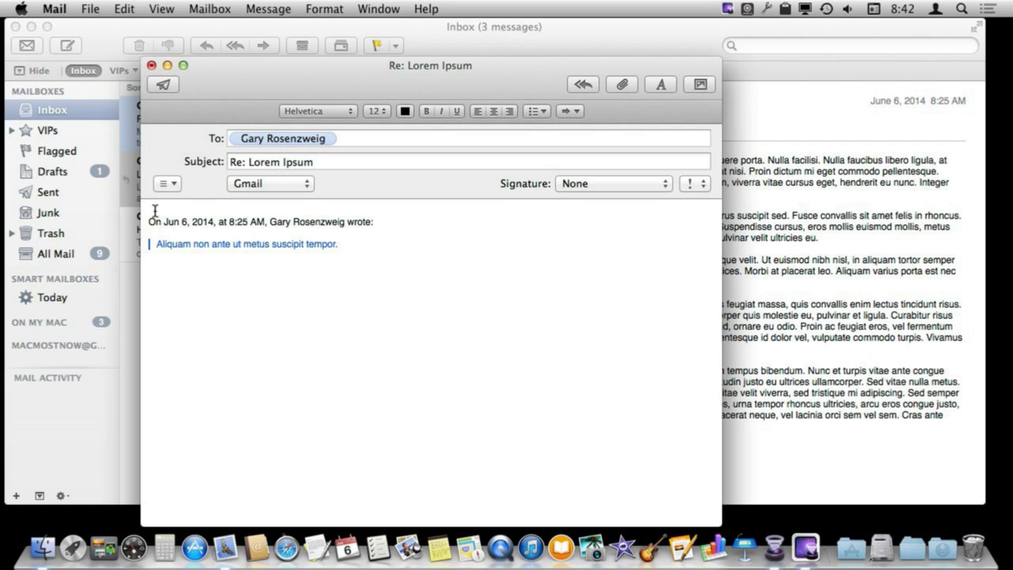
pyautogui.moveTo(200, 300)
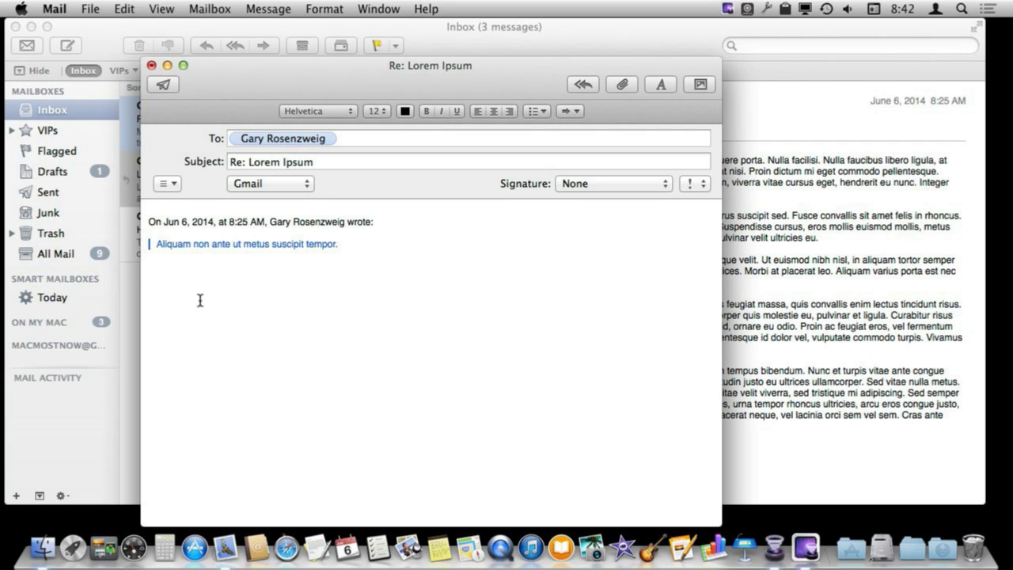
pyautogui.moveTo(192, 249)
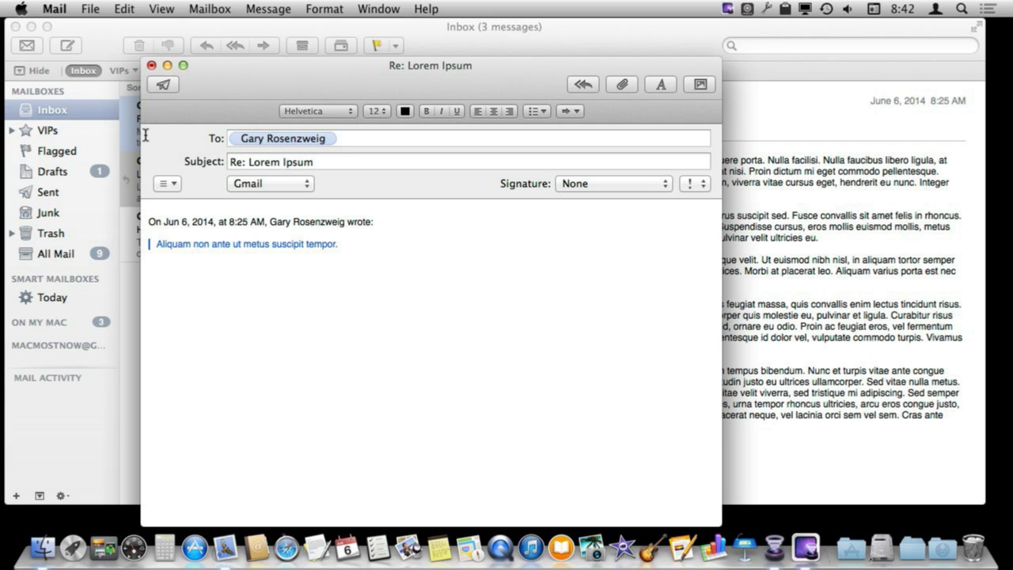
# - Discard the one-sentence reply and clear the selection so the whole message gets quoted
pyautogui.click(151, 66)
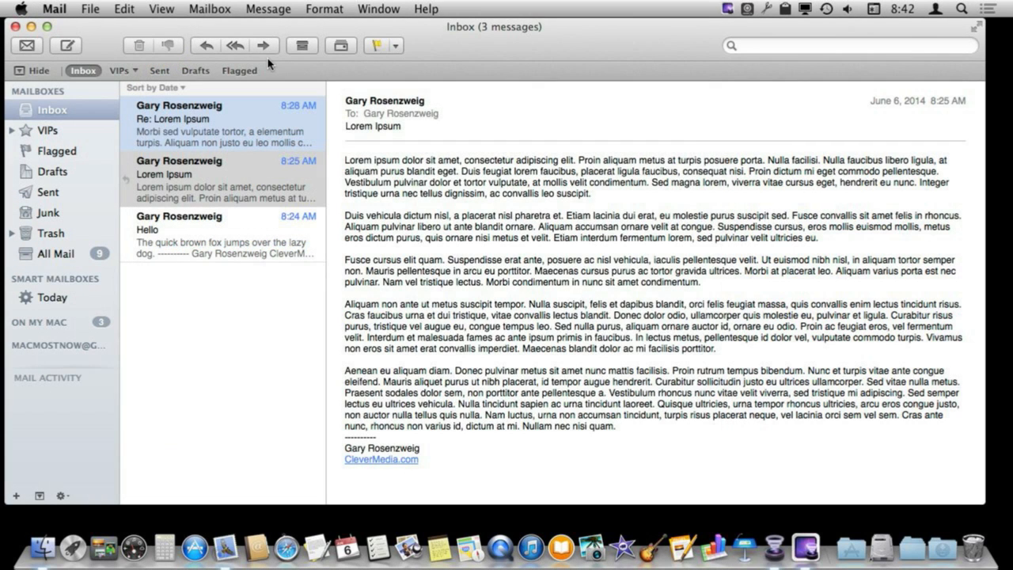
pyautogui.moveTo(425, 218)
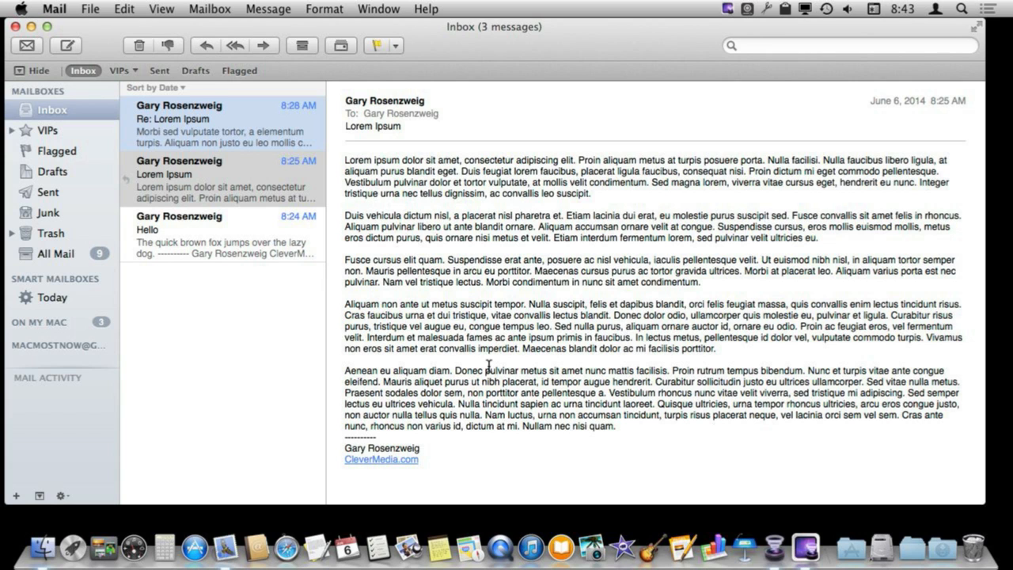
pyautogui.click(235, 45)
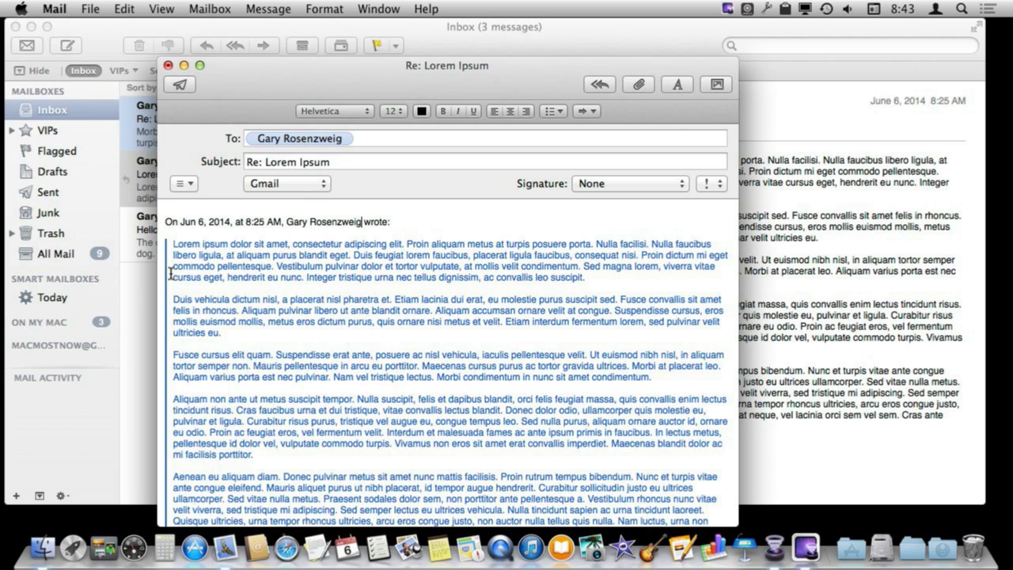
pyautogui.moveTo(174, 302)
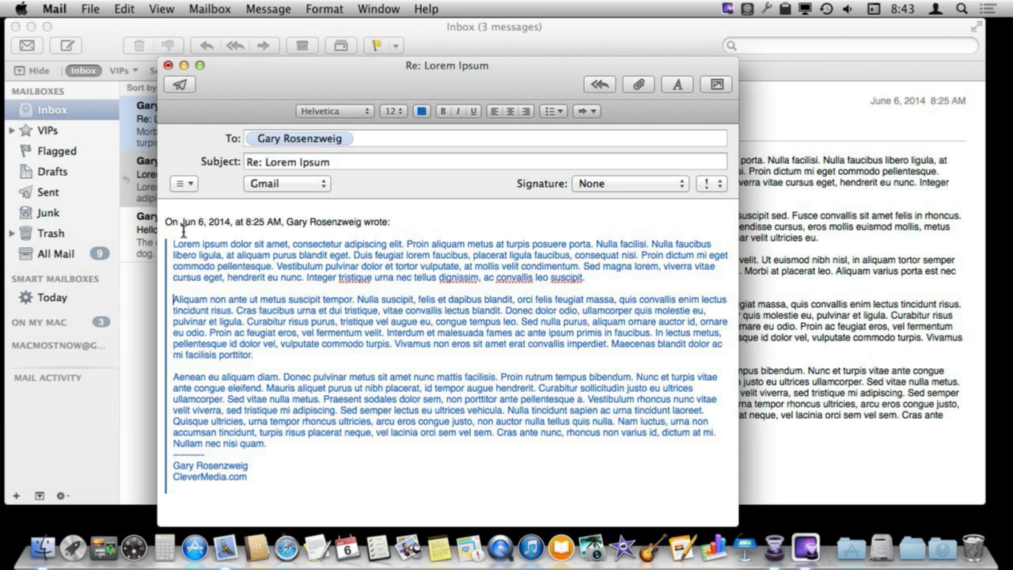
pyautogui.moveTo(349, 291)
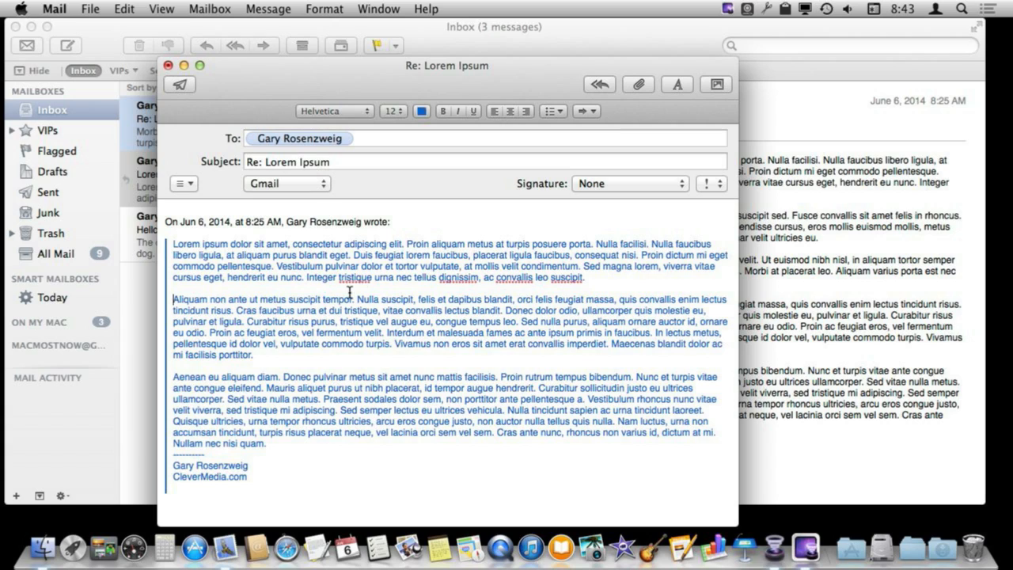
pyautogui.moveTo(583, 280)
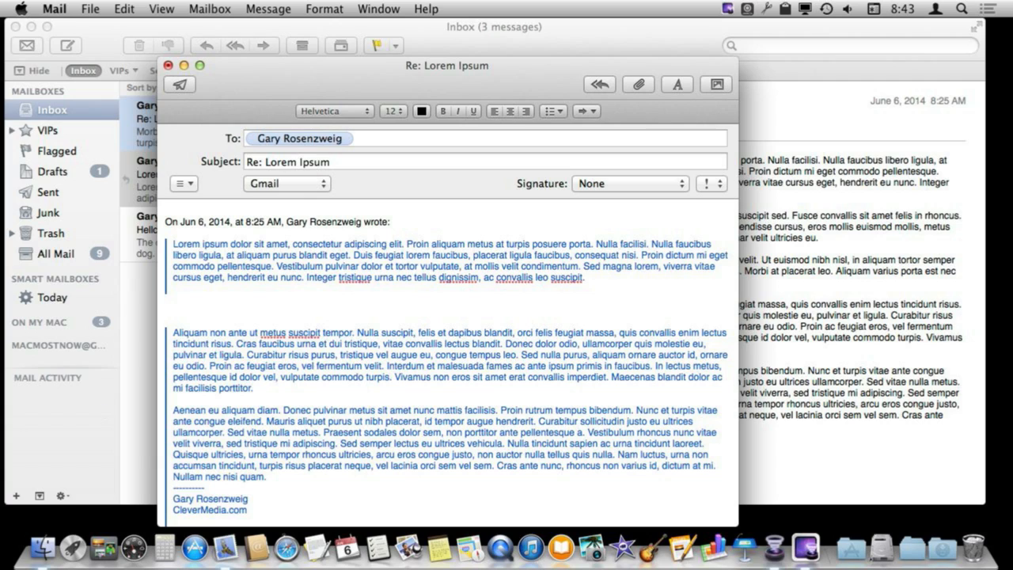
# - Type inline answers "Yes, I will do that. Thanks." and "No, I won't do this" between quotes
pyautogui.write('Yes')
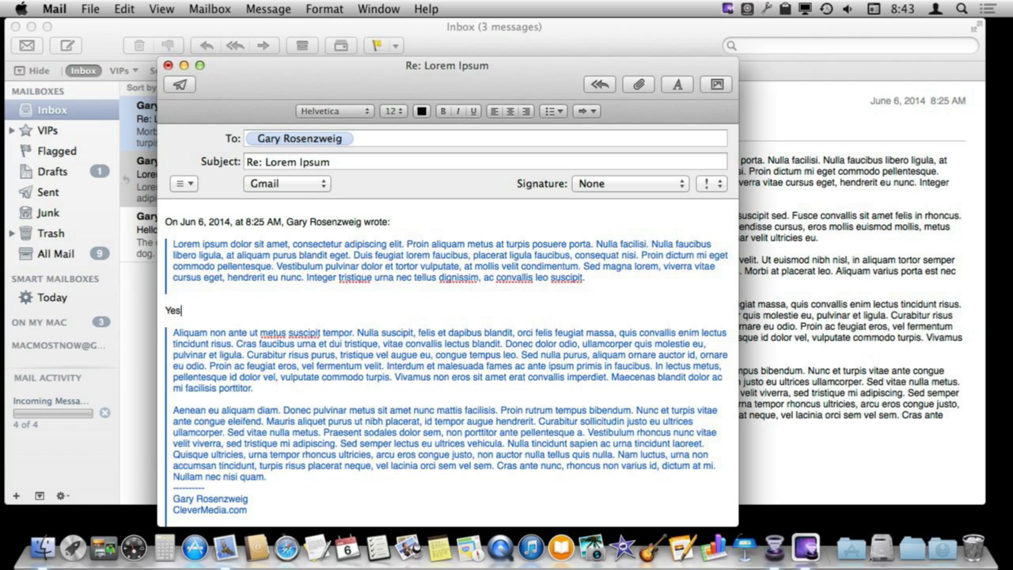
pyautogui.write(', I will do tha')
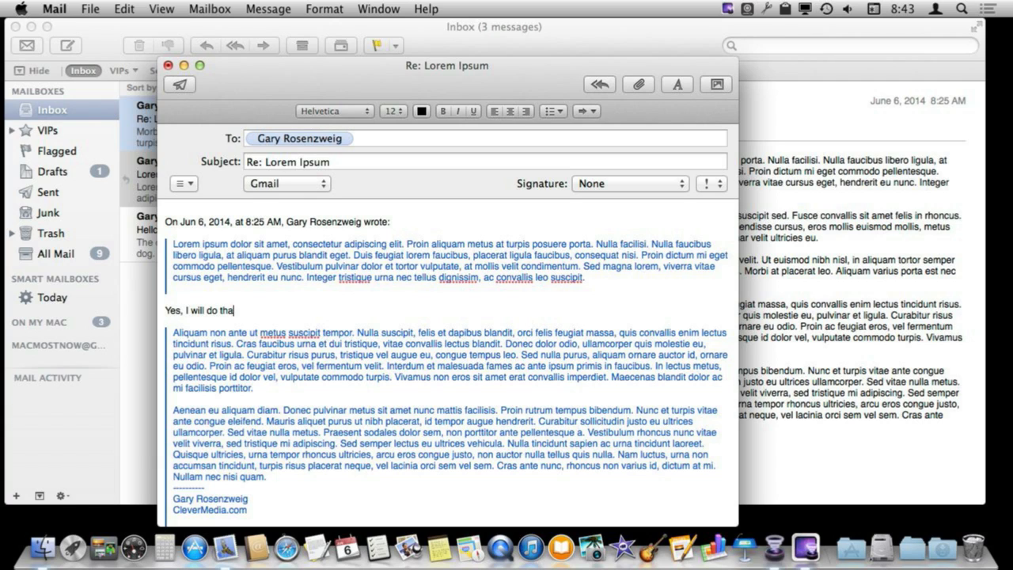
pyautogui.write('t. Thanks.')
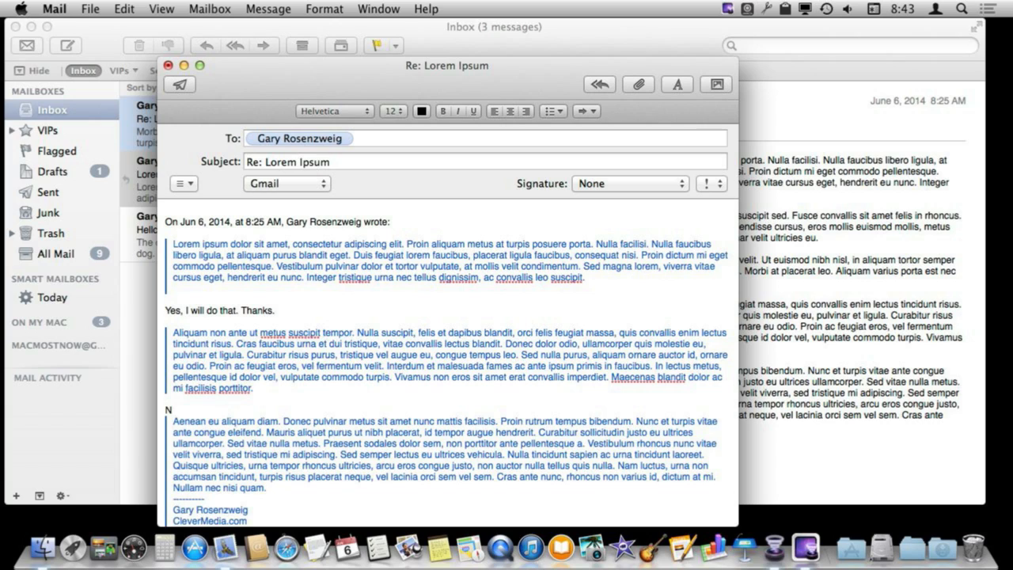
pyautogui.write("No, I won't")
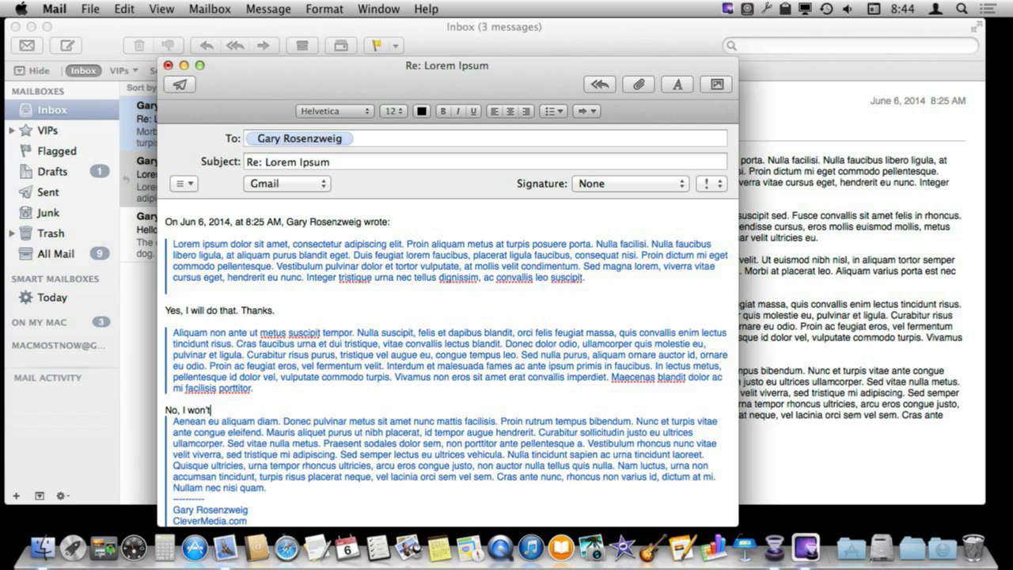
pyautogui.write('do this.')
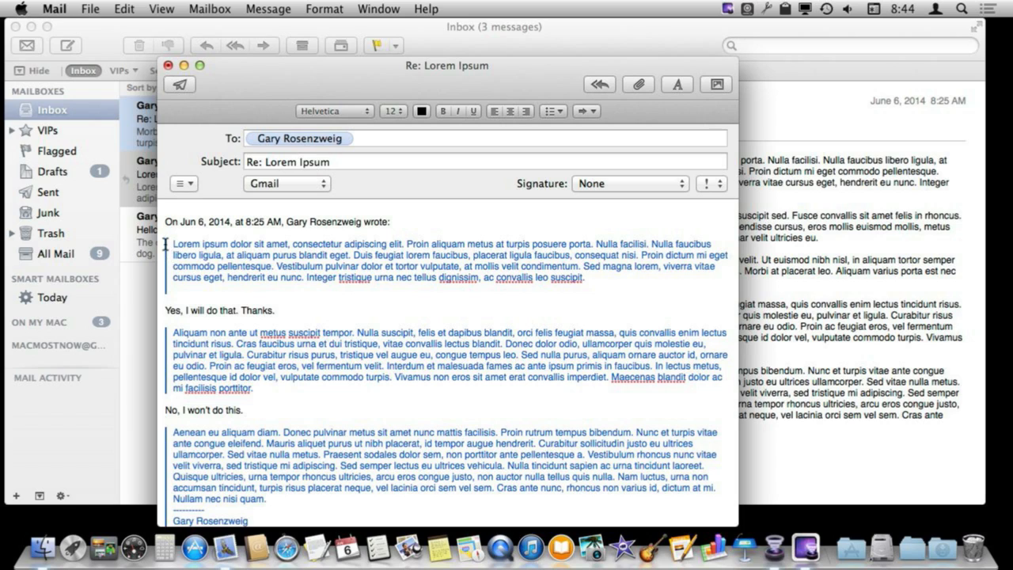
pyautogui.moveTo(306, 317)
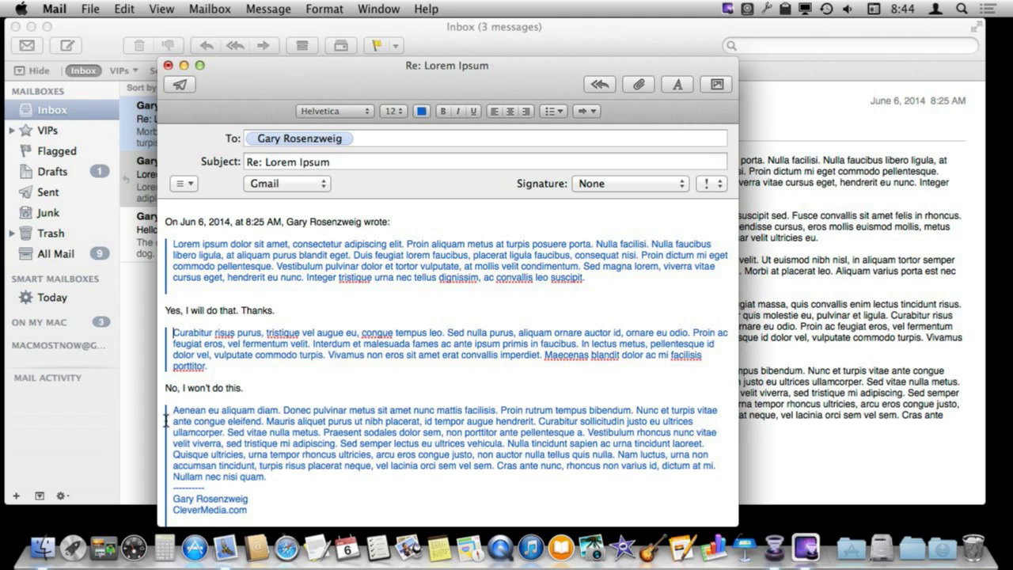
# - Select the last quoted block and signature, keeping only "Nullam nec nisi quam."
pyautogui.moveTo(172, 409); pyautogui.dragTo(269, 476)
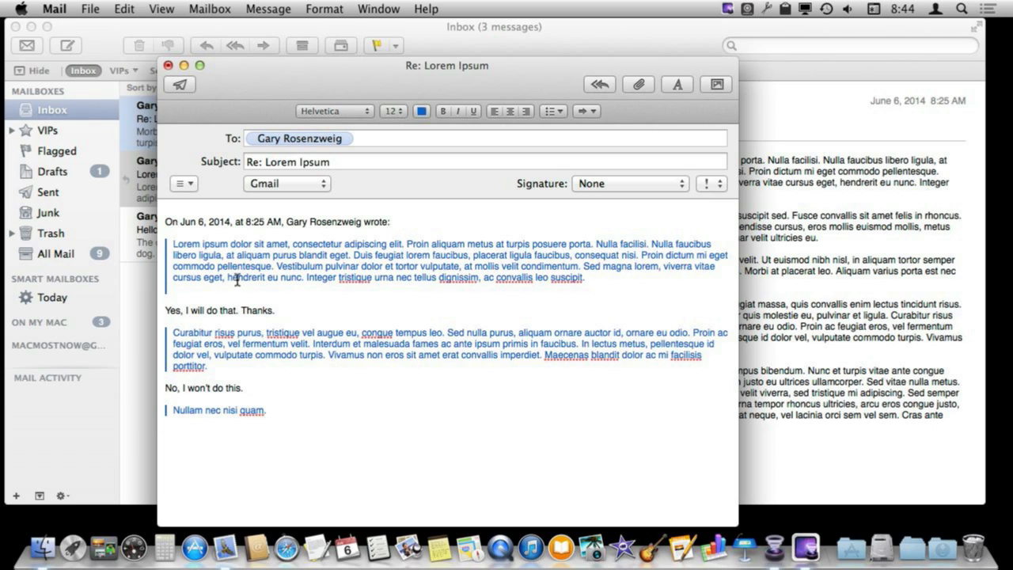
pyautogui.moveTo(247, 352)
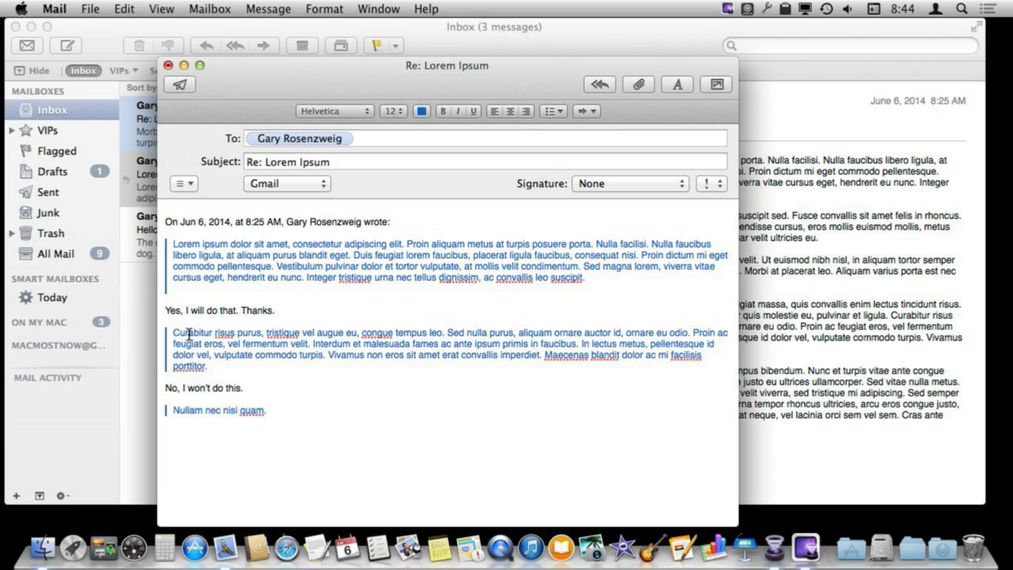
pyautogui.moveTo(265, 391)
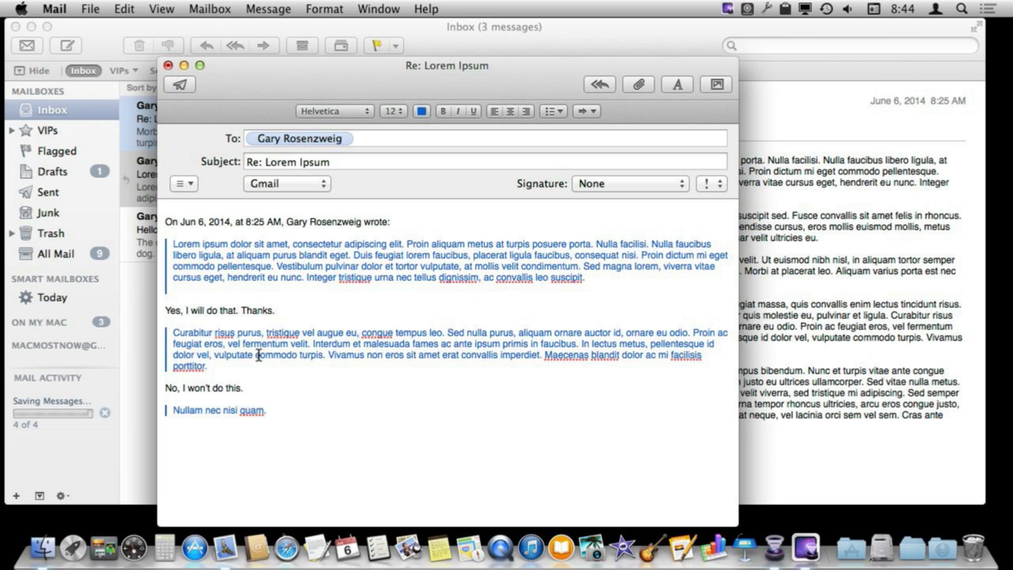
pyautogui.moveTo(255, 293)
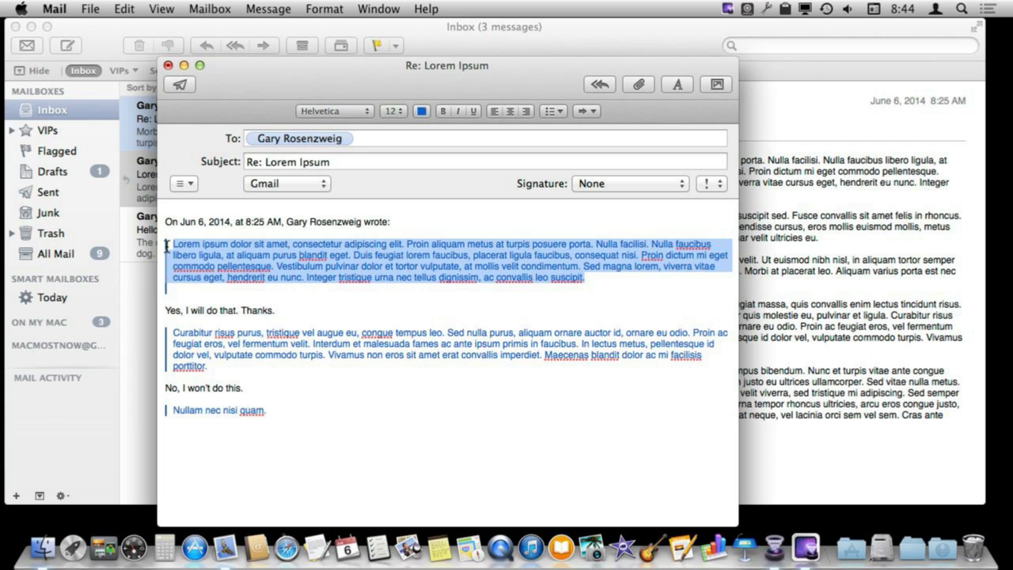
# - Use Format > Quote Level > Increase on the first quoted paragraph
pyautogui.click(323, 9)
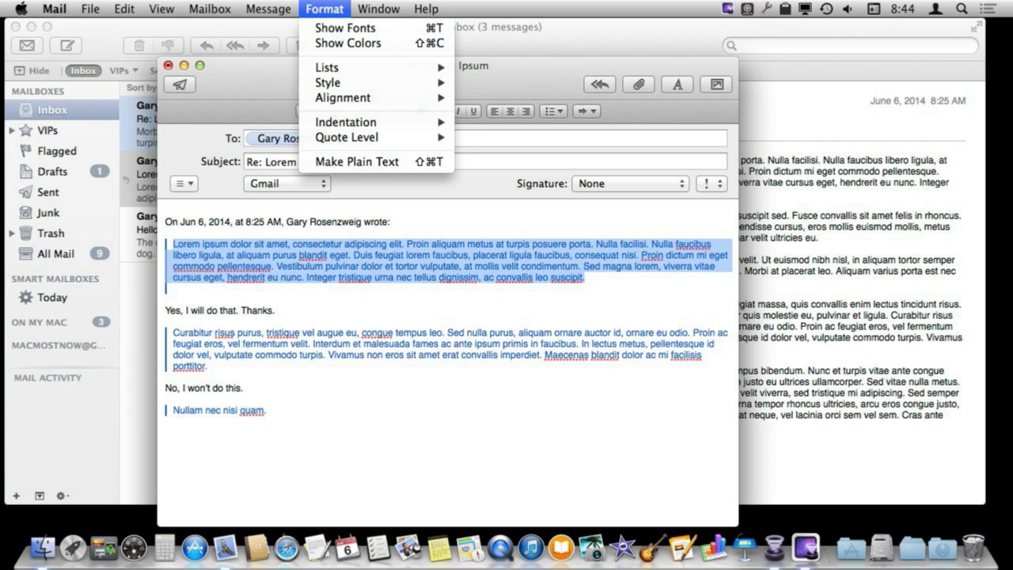
pyautogui.moveTo(346, 137)
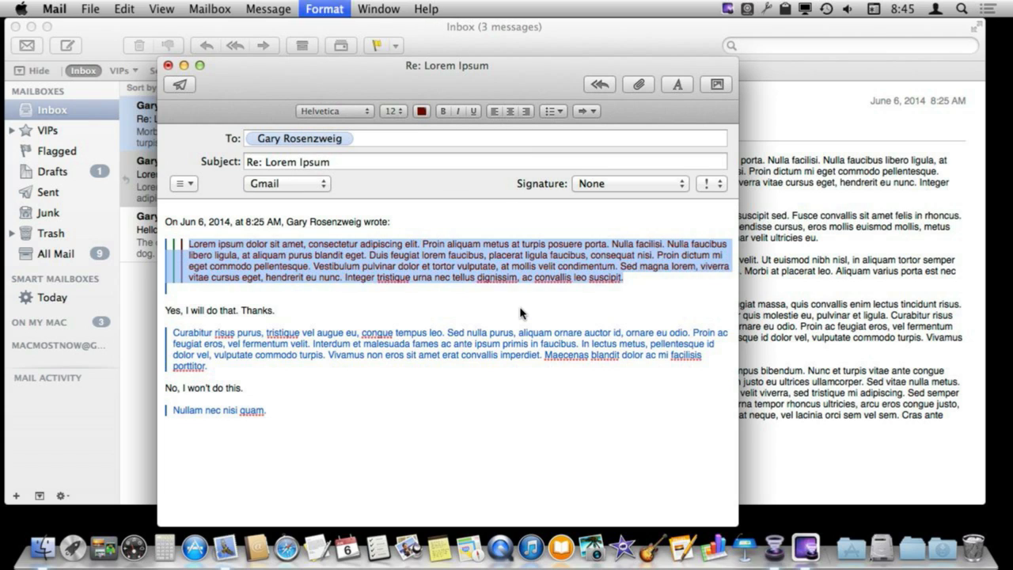
pyautogui.click(422, 111)
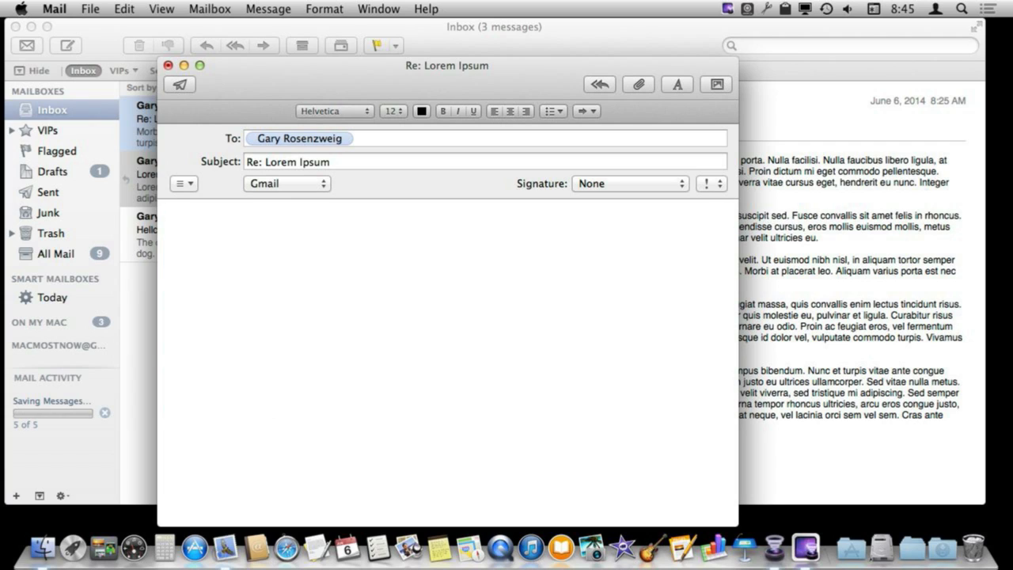
# - Type "You said:", "This and that." and "No thanks.", then select the middle line for quoting
pyautogui.write('You said:')
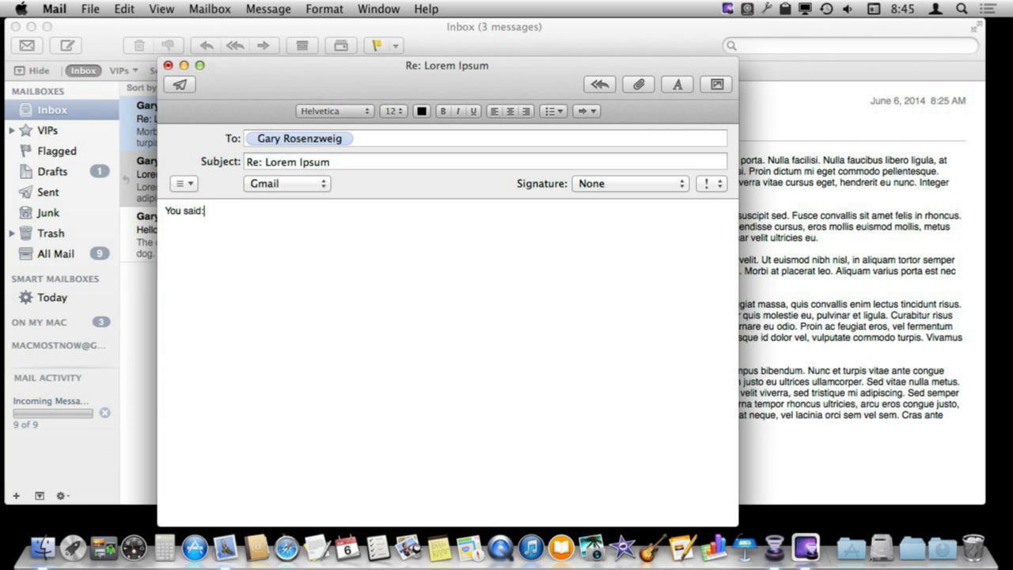
pyautogui.write('This and that.')
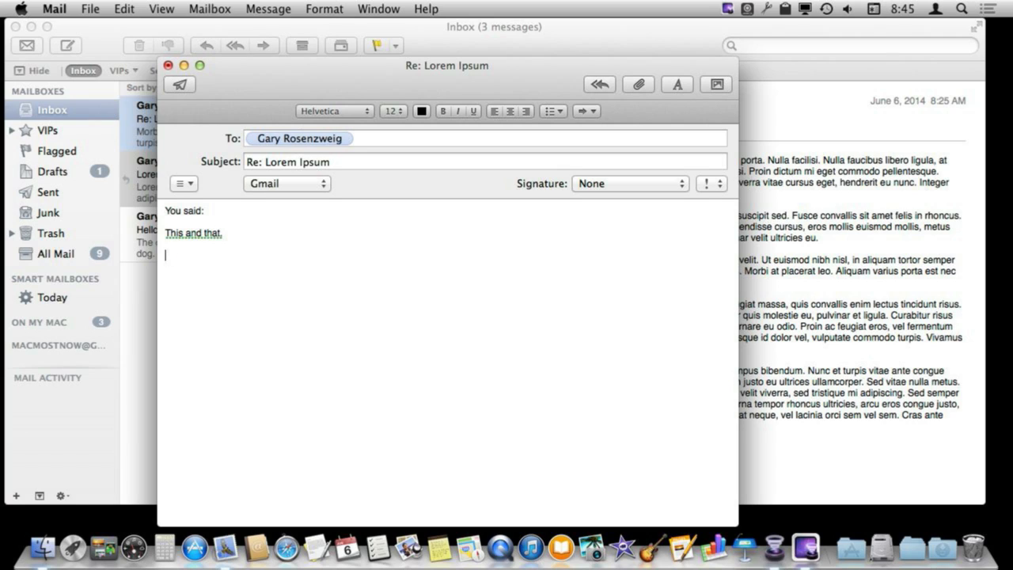
pyautogui.write('No thanks.')
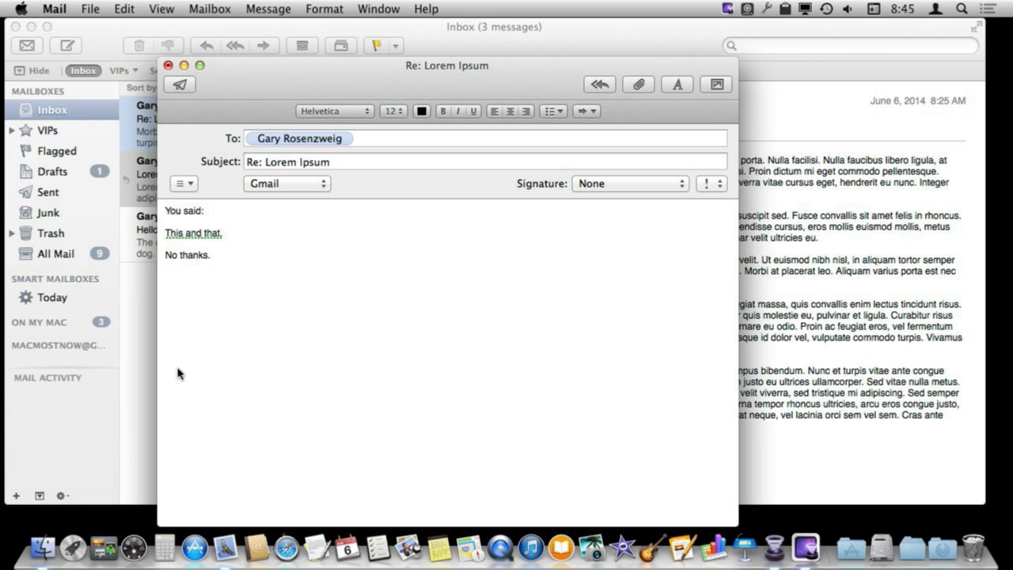
pyautogui.doubleClick(193, 233)
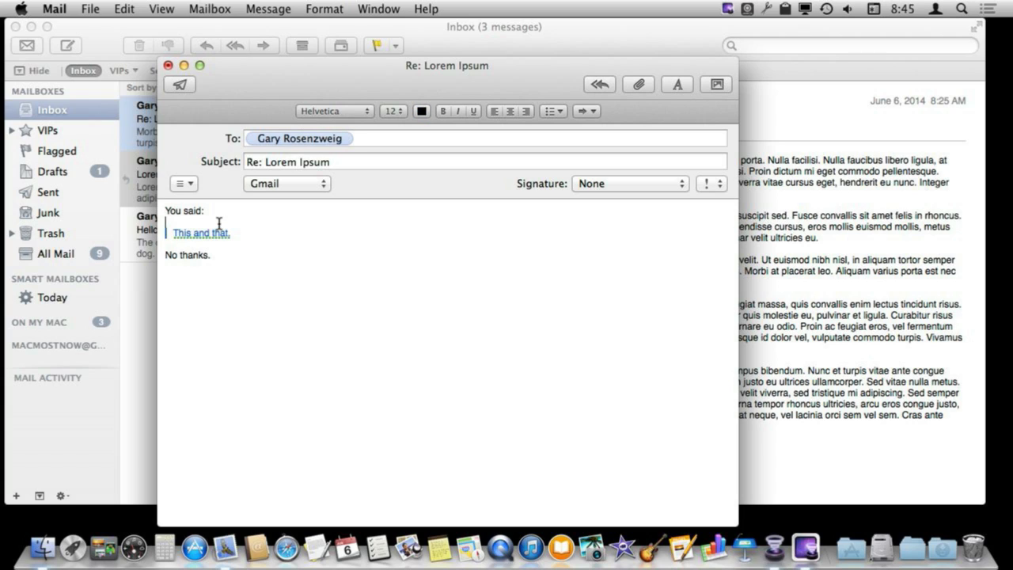
pyautogui.moveTo(197, 229)
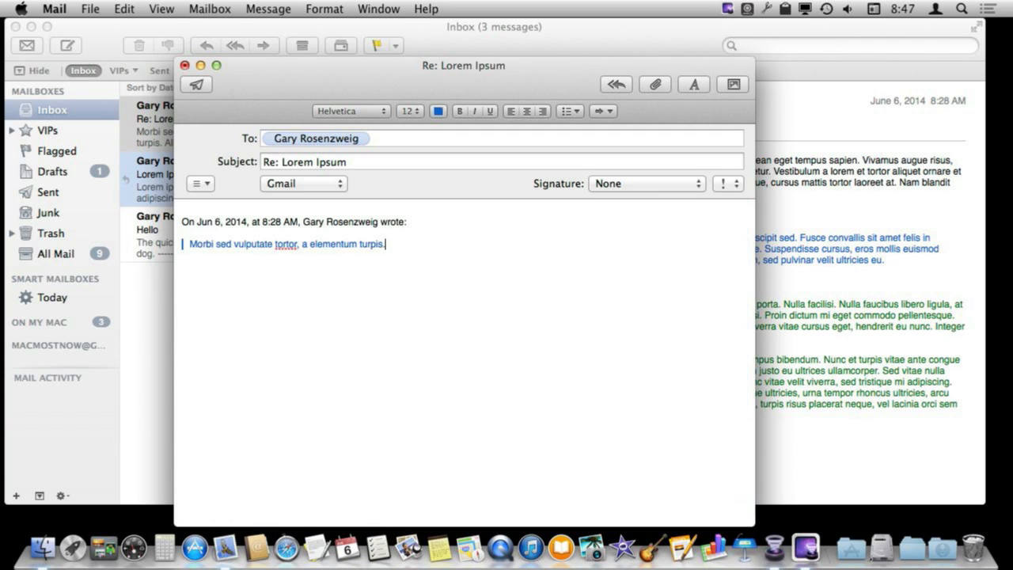
# - Type "Yes." below the quoted Morbi sentence
pyautogui.write('Yes')
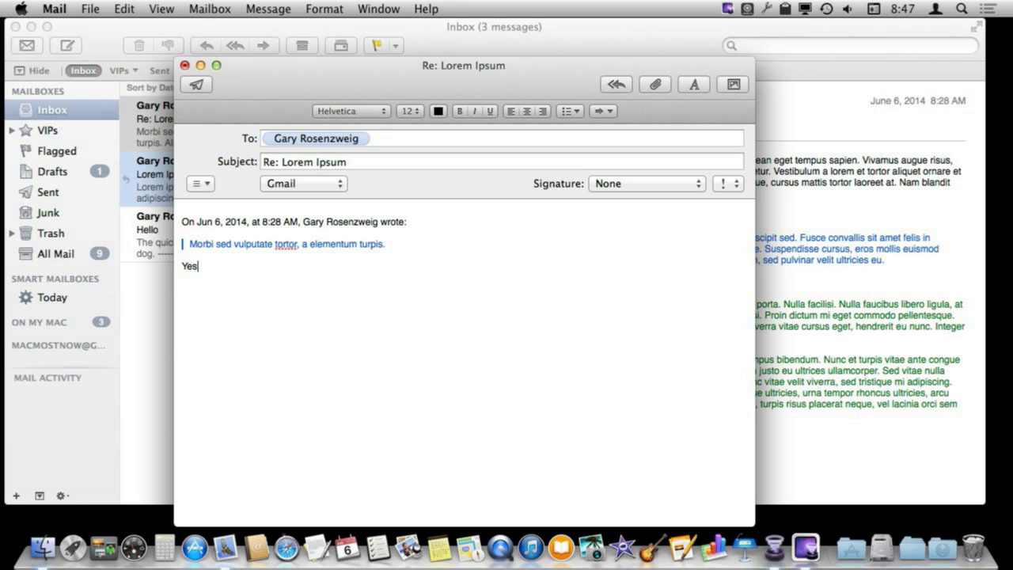
pyautogui.write('.')
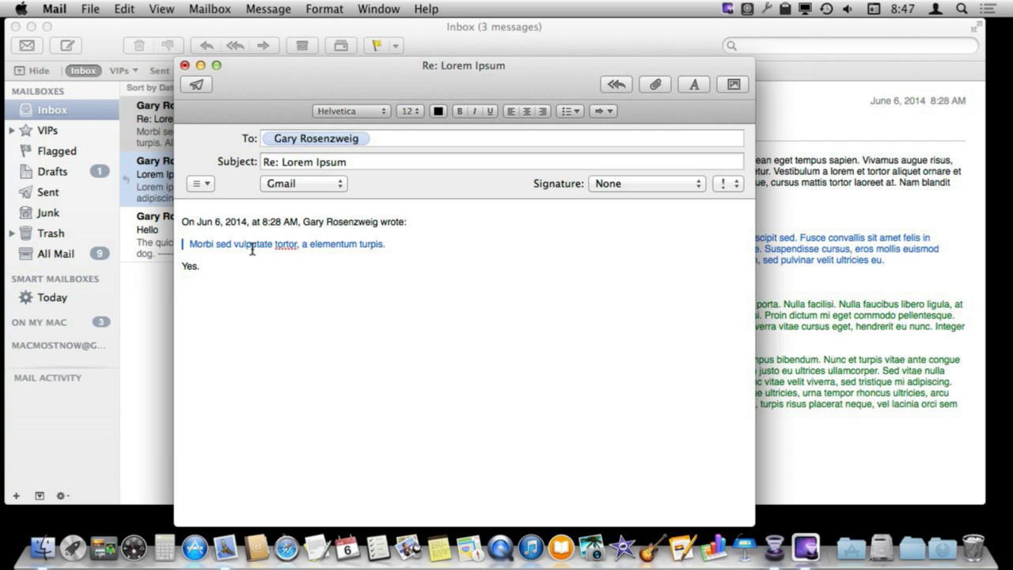
pyautogui.moveTo(338, 269)
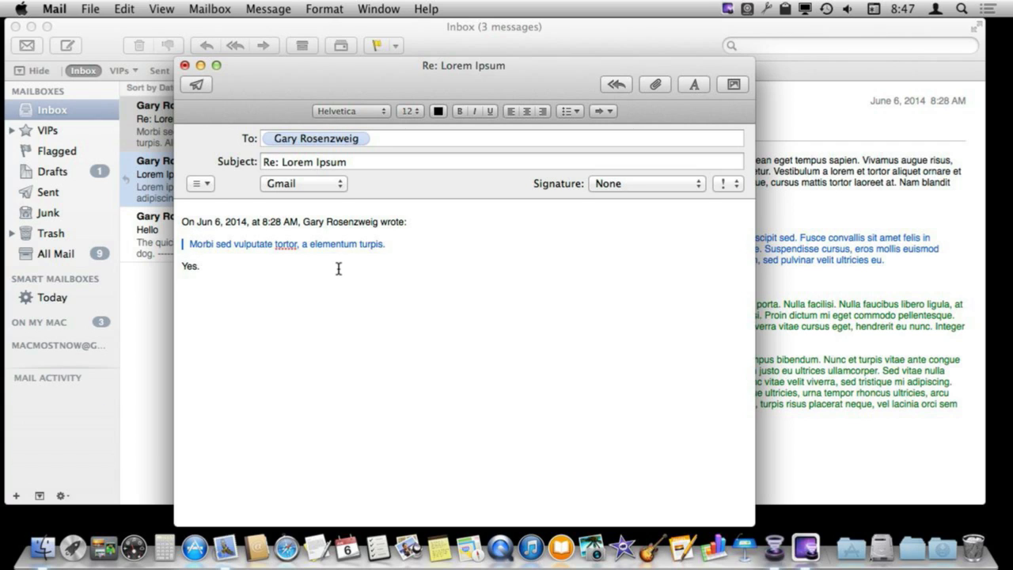
pyautogui.moveTo(224, 253)
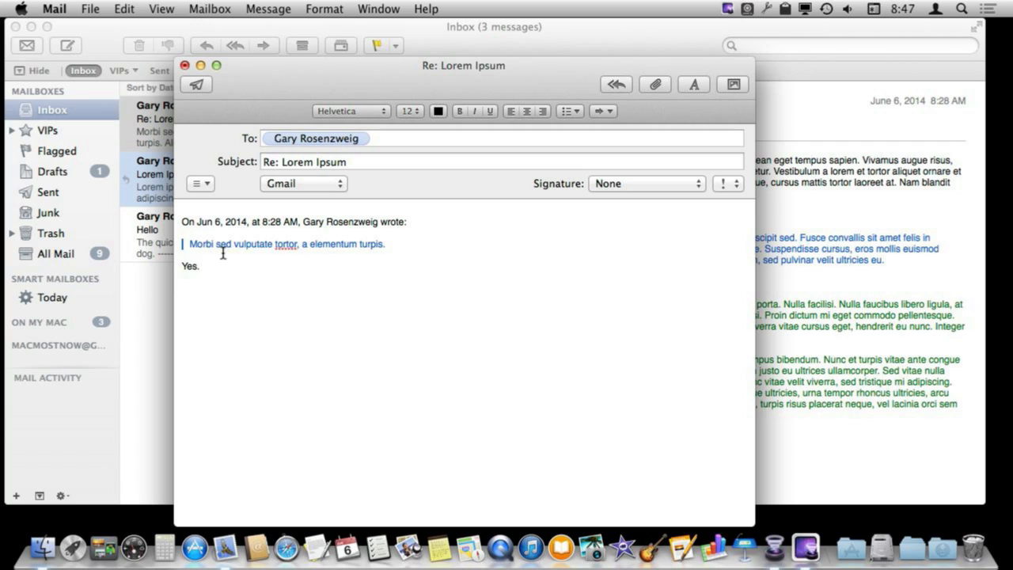